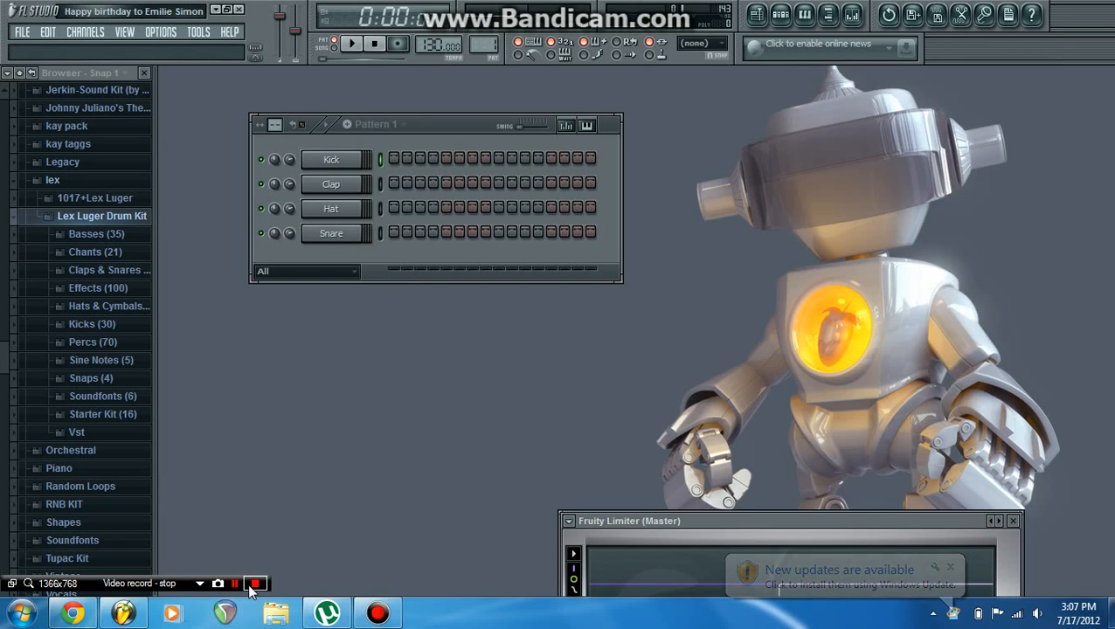
# - Collapse the lex and IL Shared Data folders in the browser
pyautogui.click(255, 584)
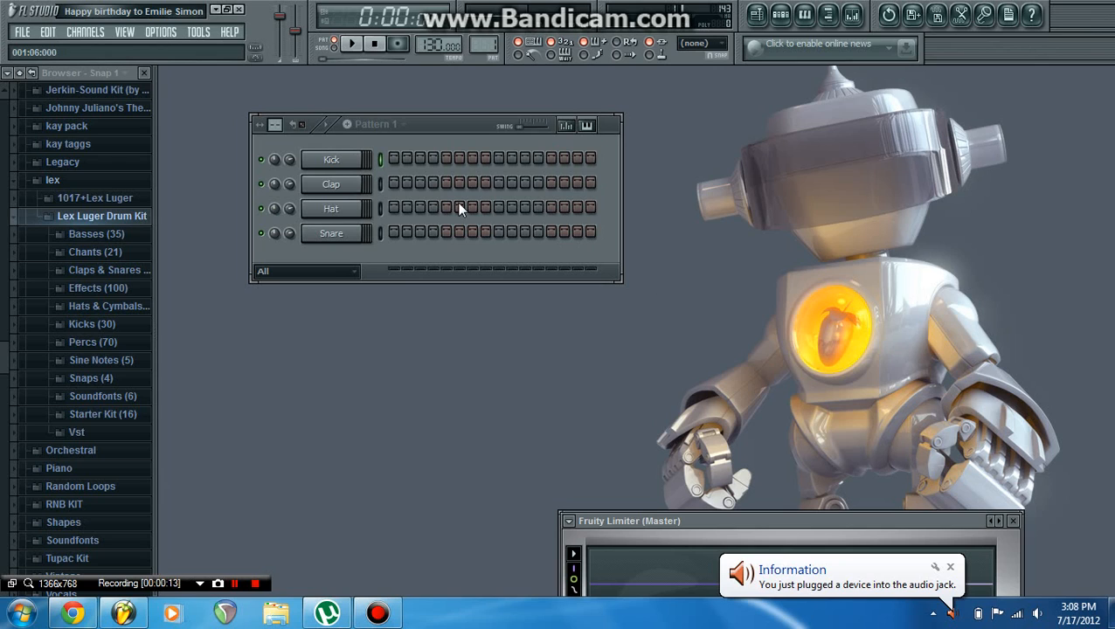
pyautogui.moveTo(461, 136)
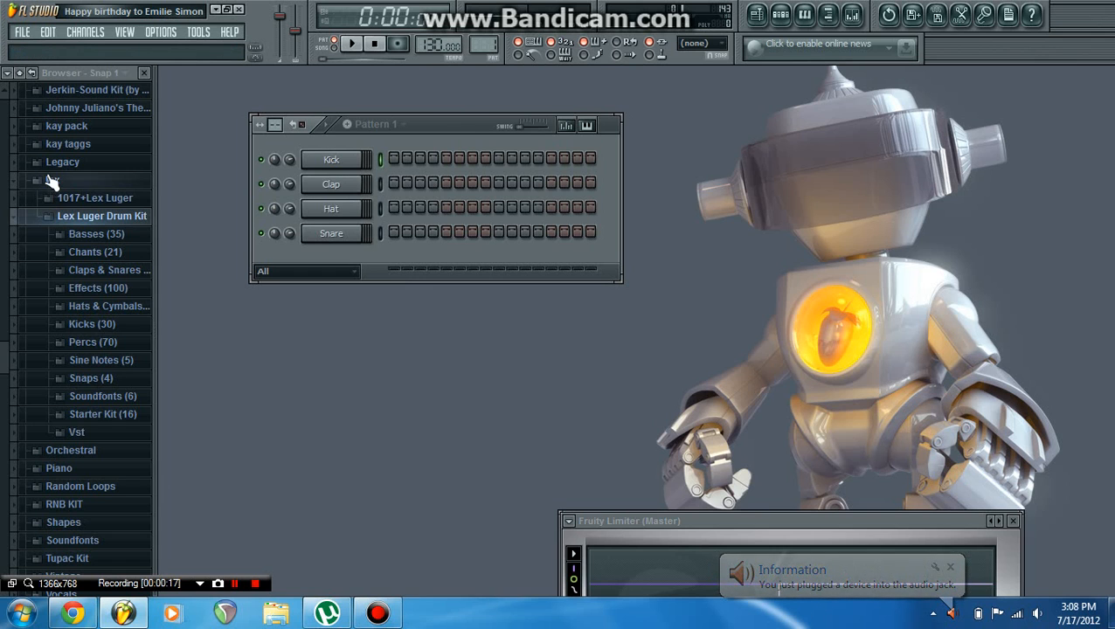
pyautogui.click(48, 198)
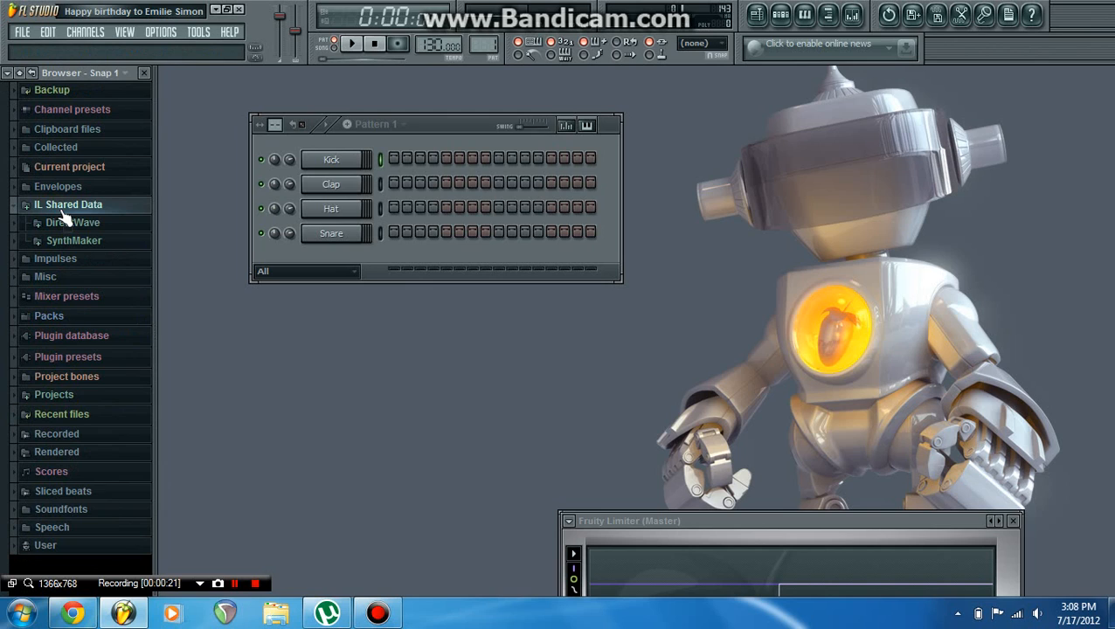
pyautogui.click(17, 205)
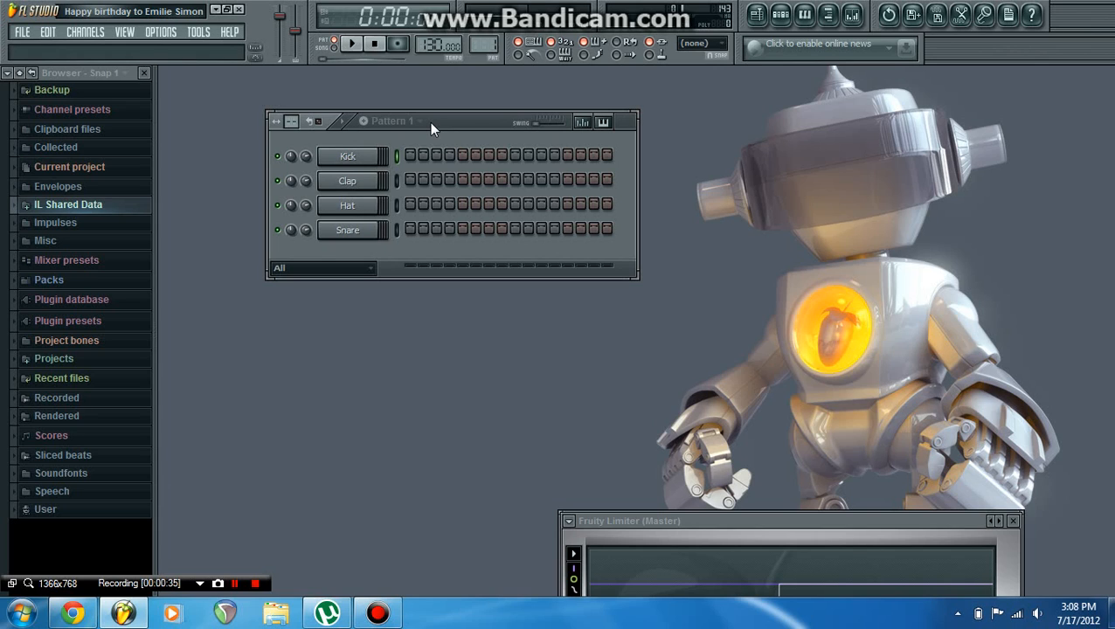
pyautogui.moveTo(111, 61)
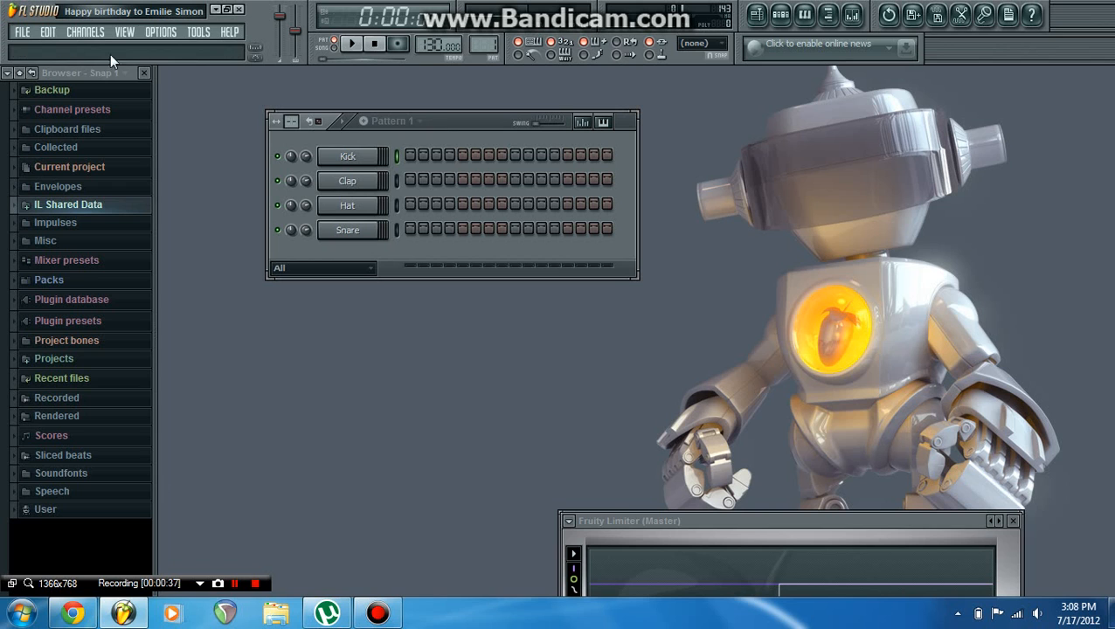
# - Create a new project from the Minimal 'Basic with limiter' template
pyautogui.click(21, 32)
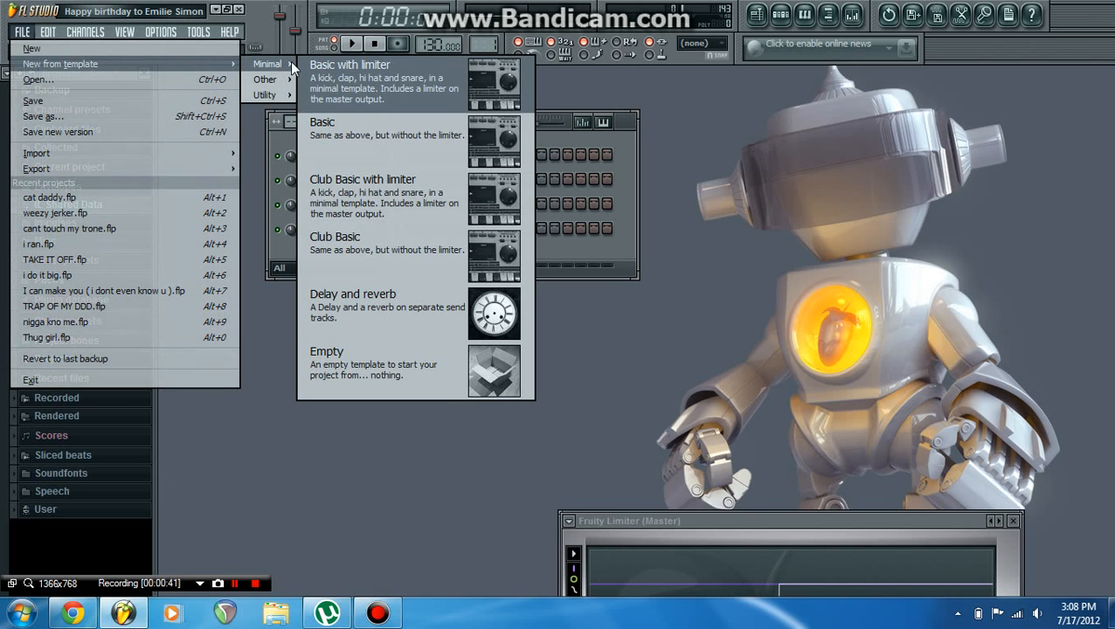
pyautogui.moveTo(340, 74)
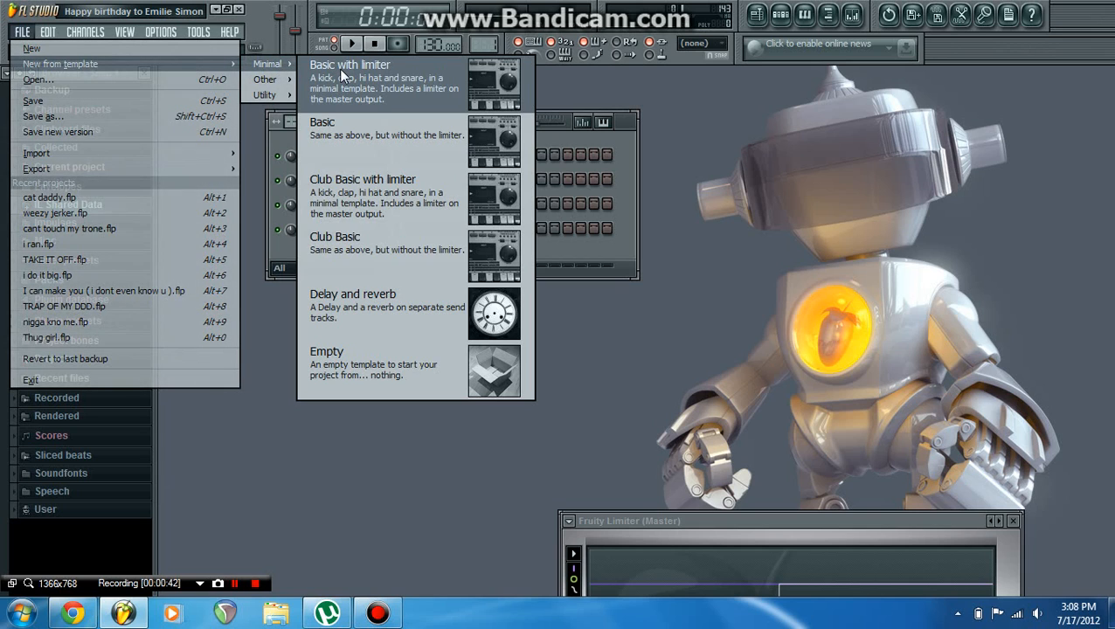
pyautogui.click(349, 81)
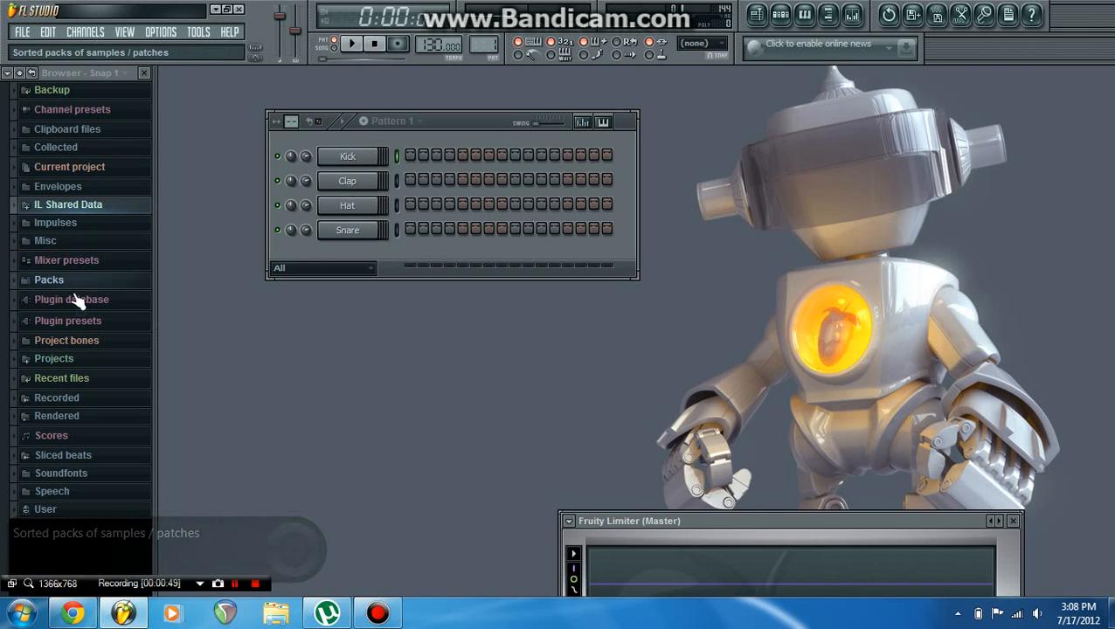
# - Expand Packs and the jahil pack, then preview one of its drum samples
pyautogui.click(66, 259)
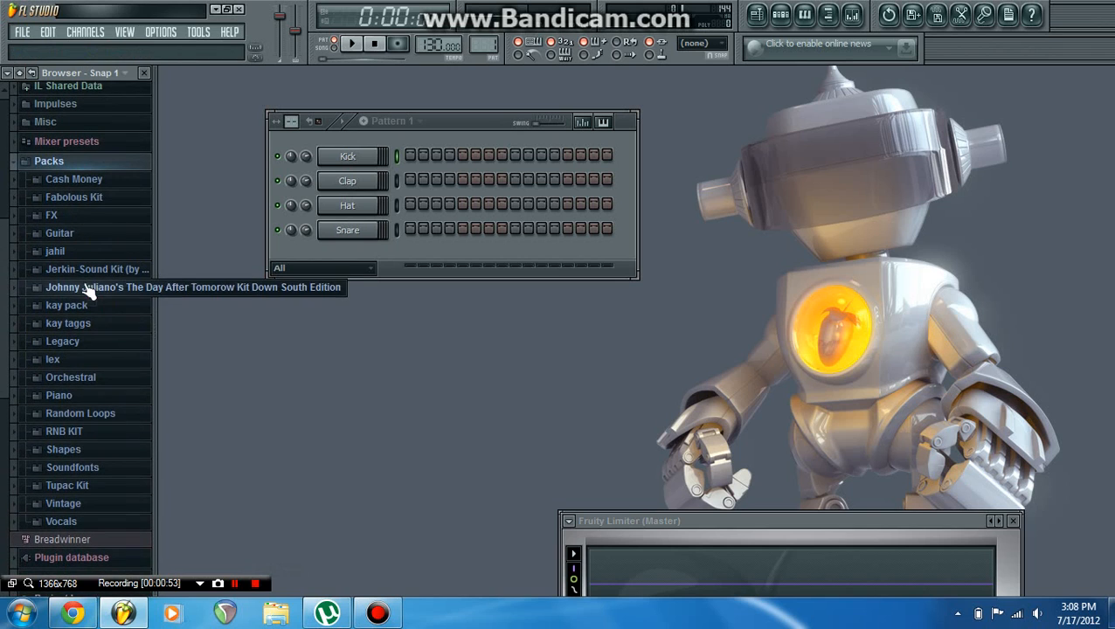
pyautogui.moveTo(455, 128)
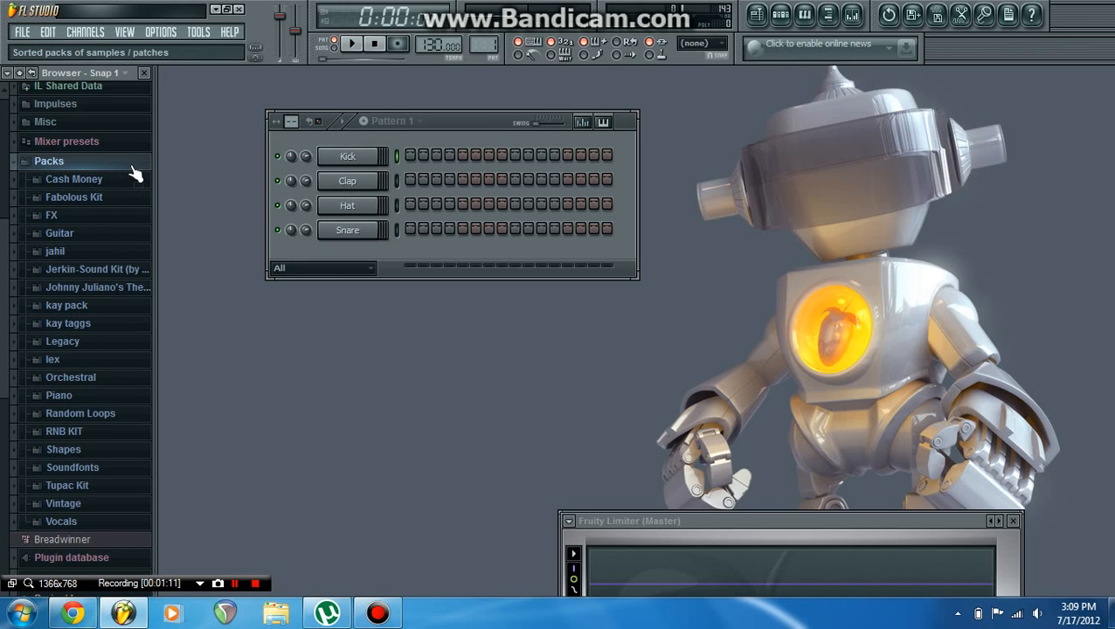
pyautogui.click(74, 179)
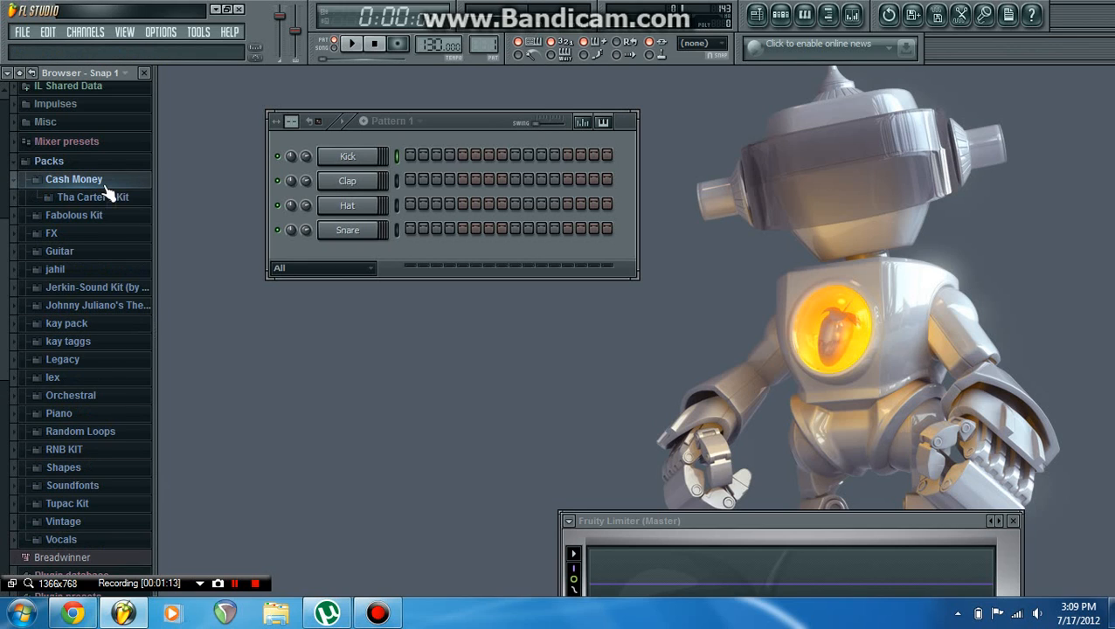
pyautogui.click(73, 179)
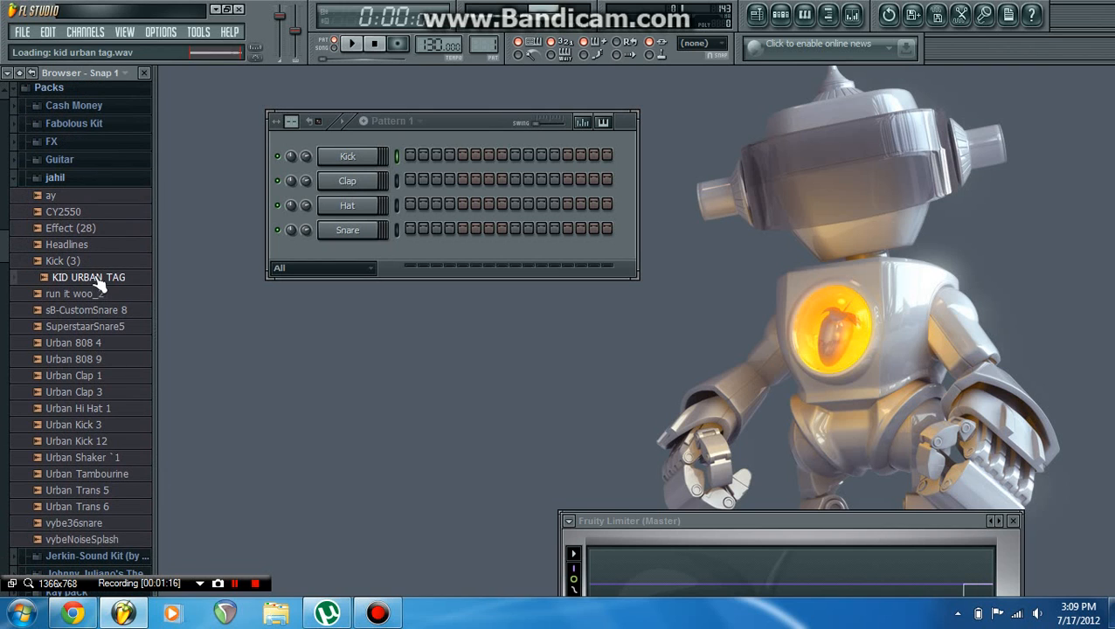
pyautogui.click(62, 260)
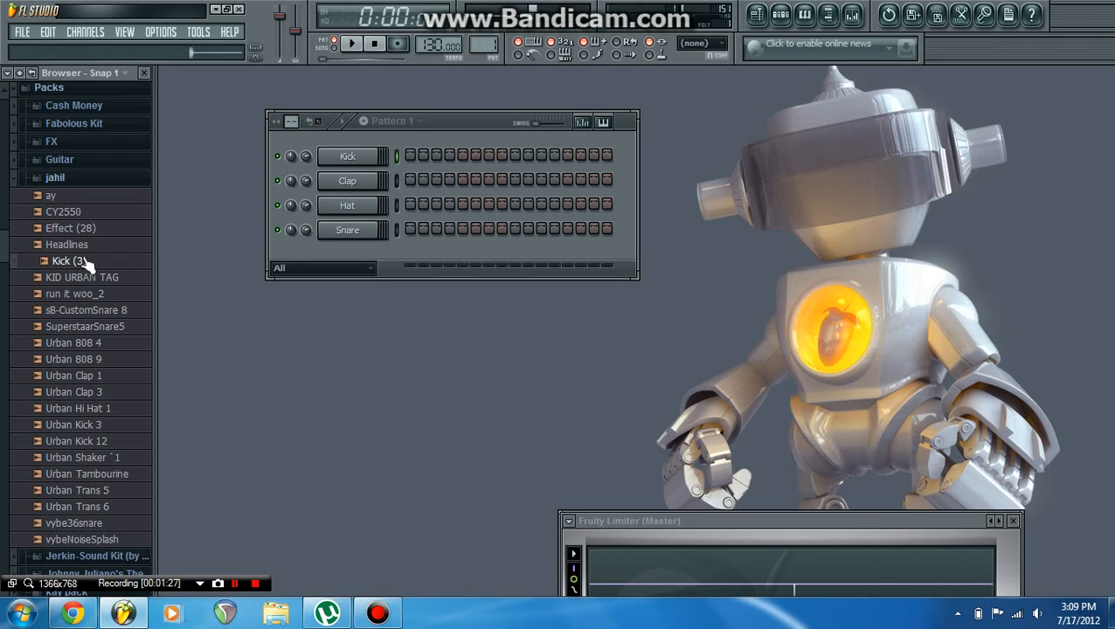
# - Drag Kick (3), Urban Kick 3 and sB-CustomSnare 8 onto the first three channels
pyautogui.moveTo(61, 260); pyautogui.dragTo(348, 157)
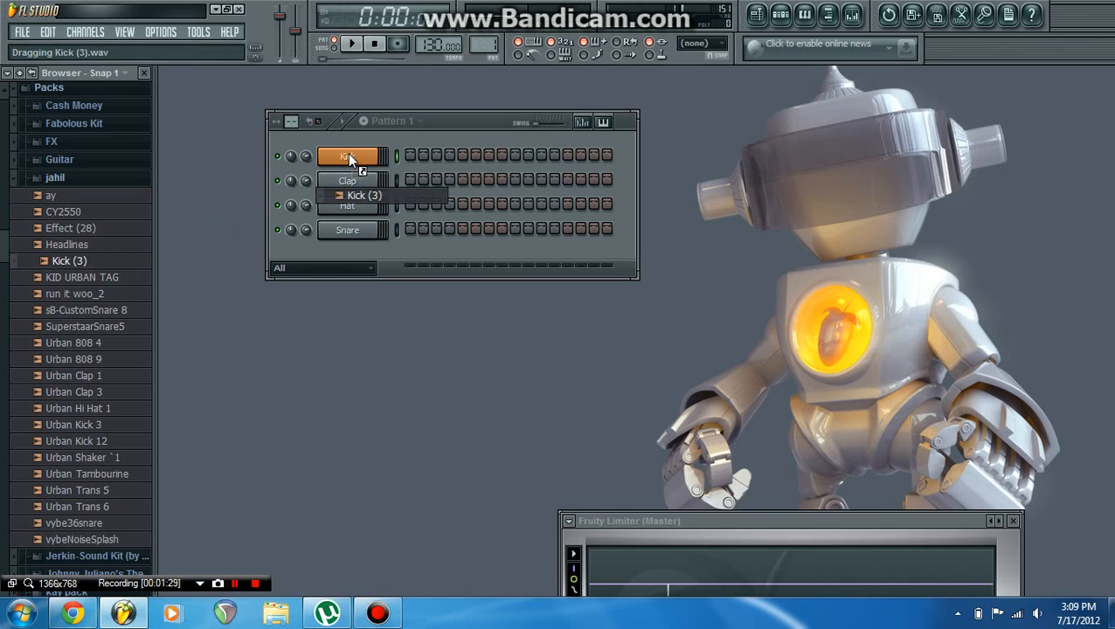
pyautogui.click(348, 155)
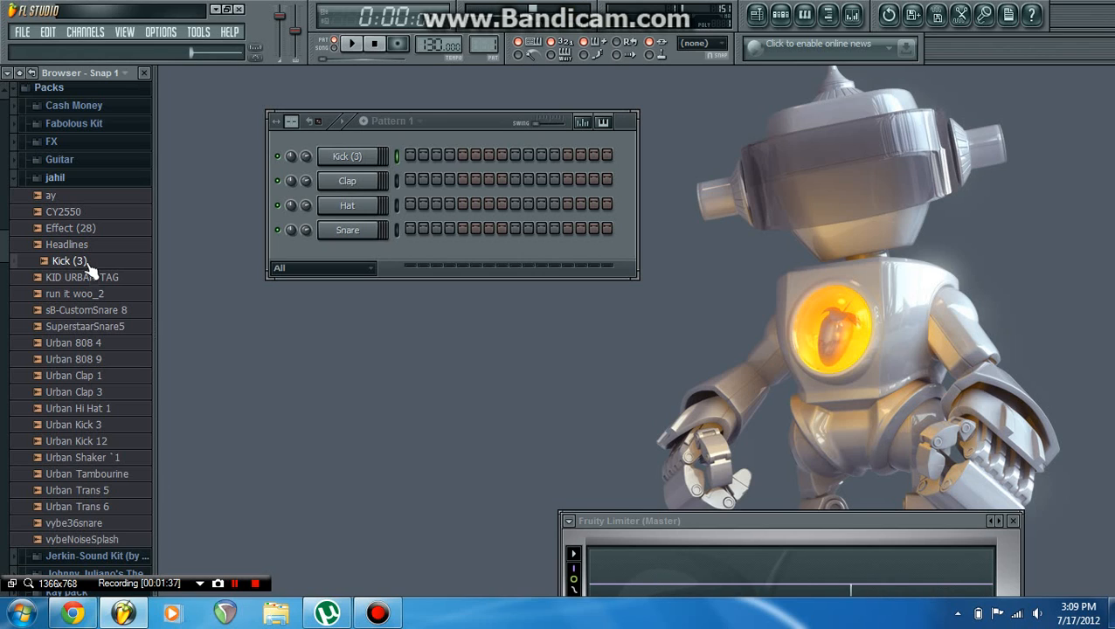
pyautogui.moveTo(114, 402)
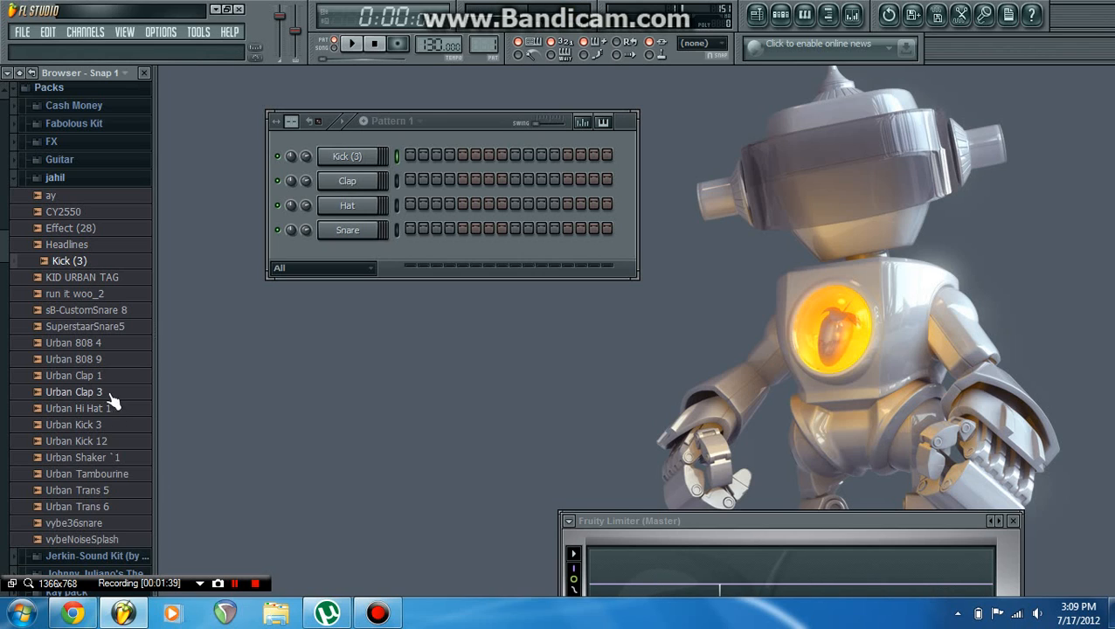
pyautogui.moveTo(111, 461)
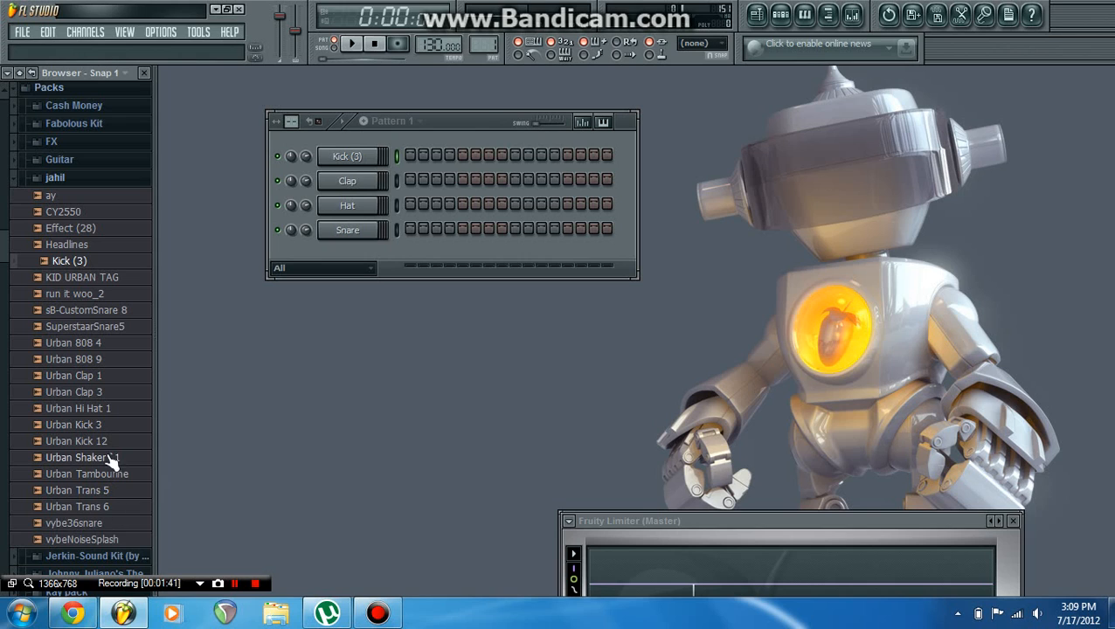
pyautogui.click(74, 423)
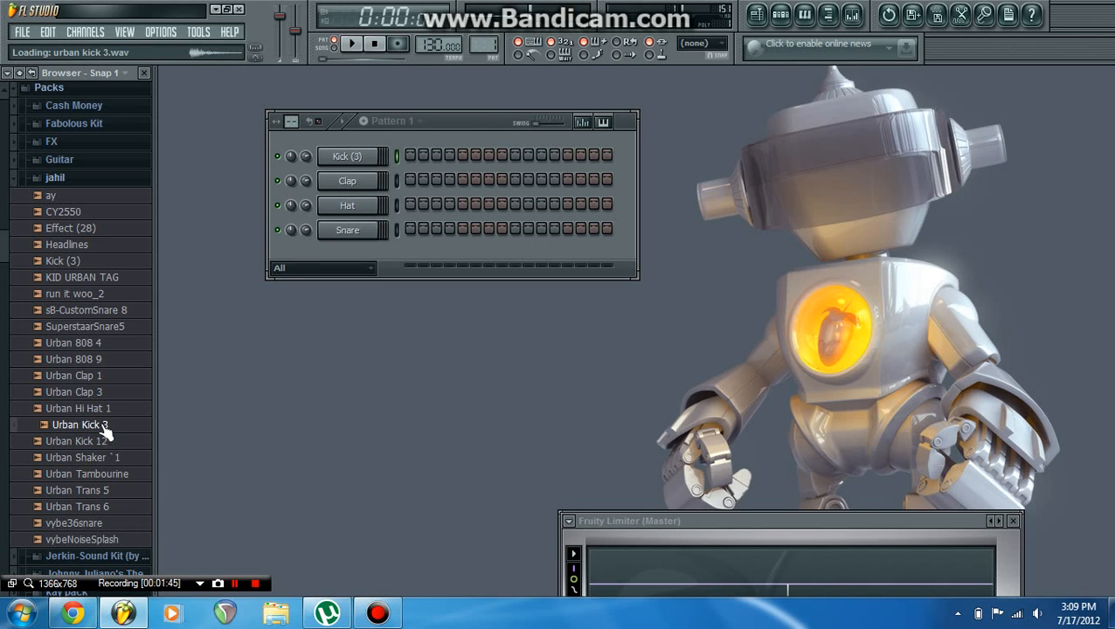
pyautogui.moveTo(80, 424); pyautogui.dragTo(365, 182)
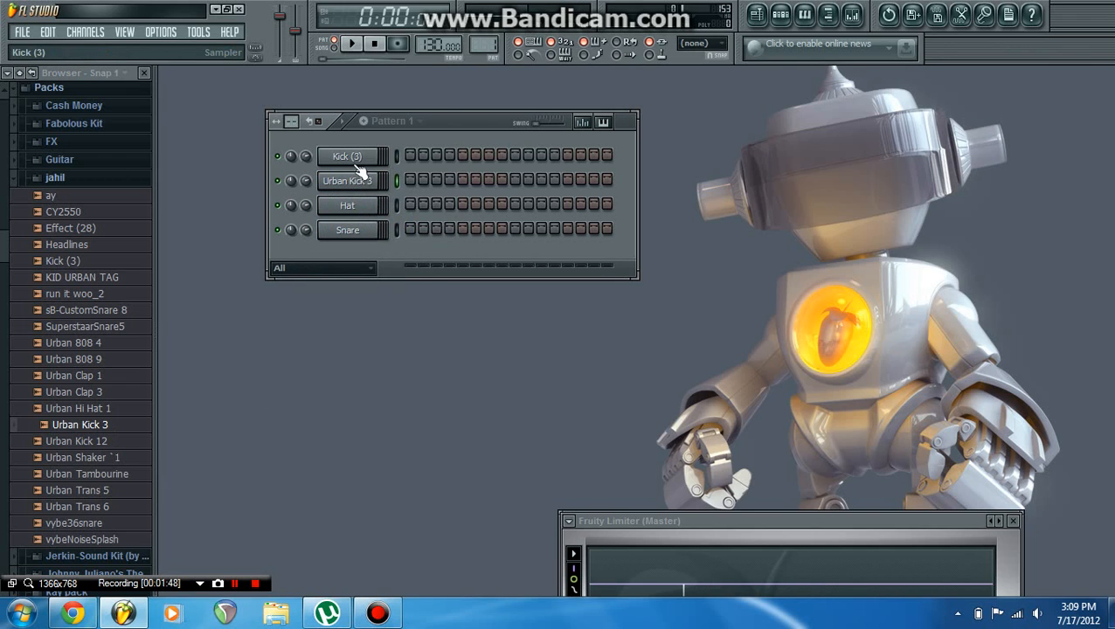
pyautogui.moveTo(94, 322)
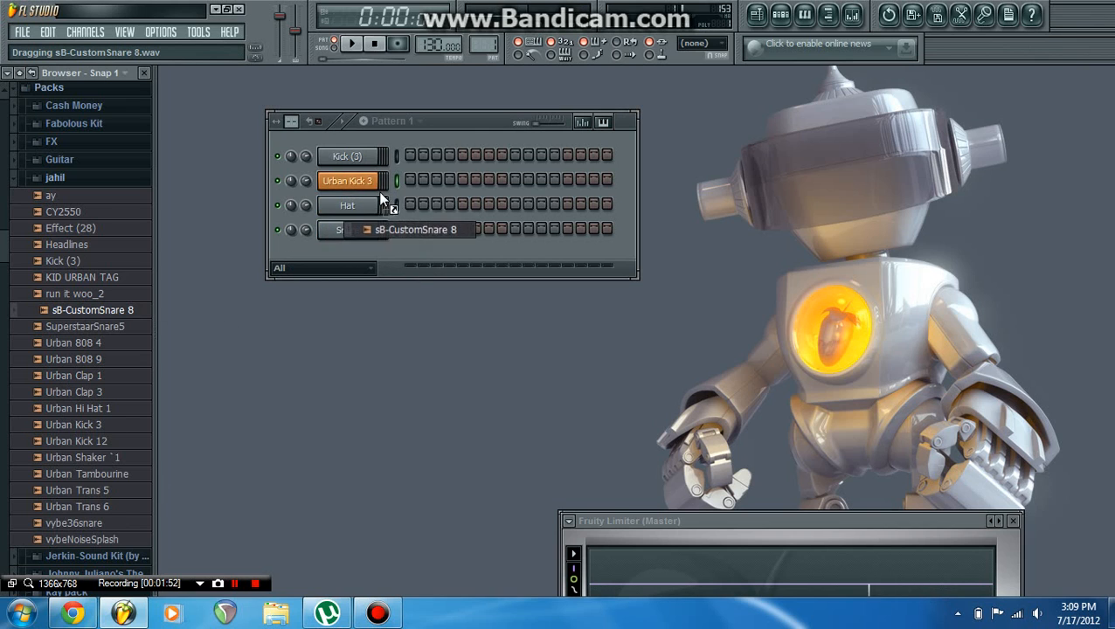
pyautogui.moveTo(93, 310); pyautogui.dragTo(349, 206)
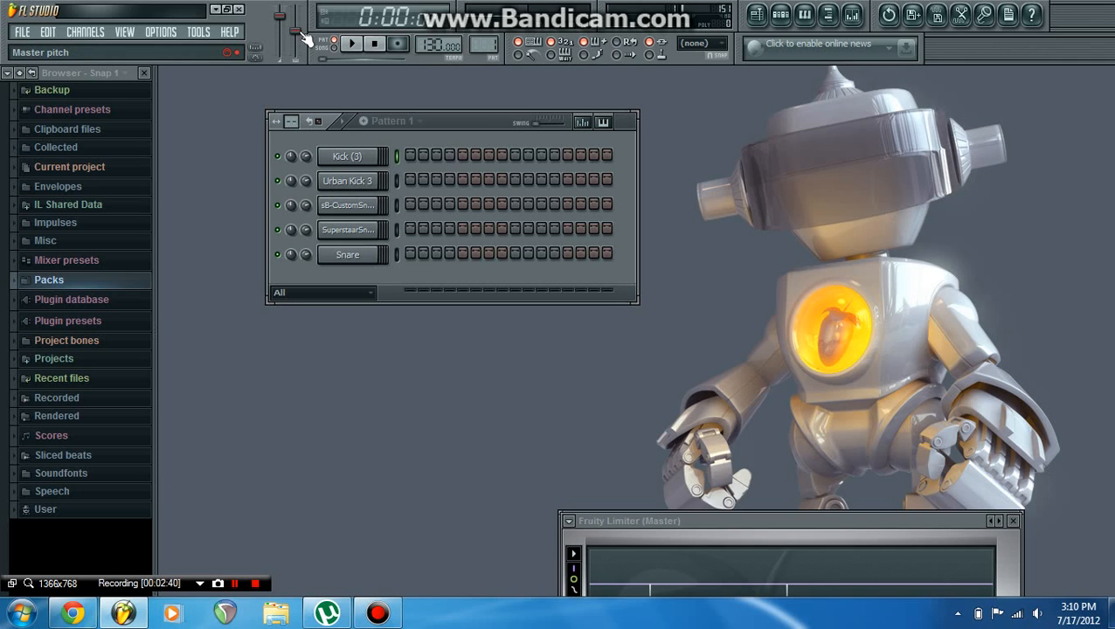
pyautogui.moveTo(301, 54)
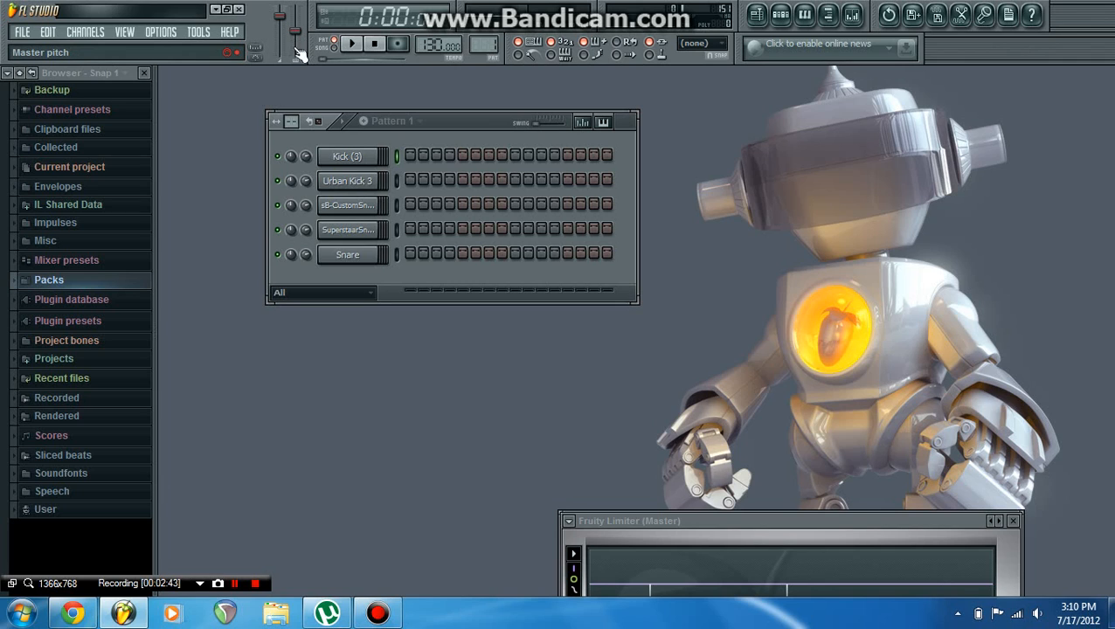
# - Set the tempo to 140 and switch on the metronome
pyautogui.click(334, 44)
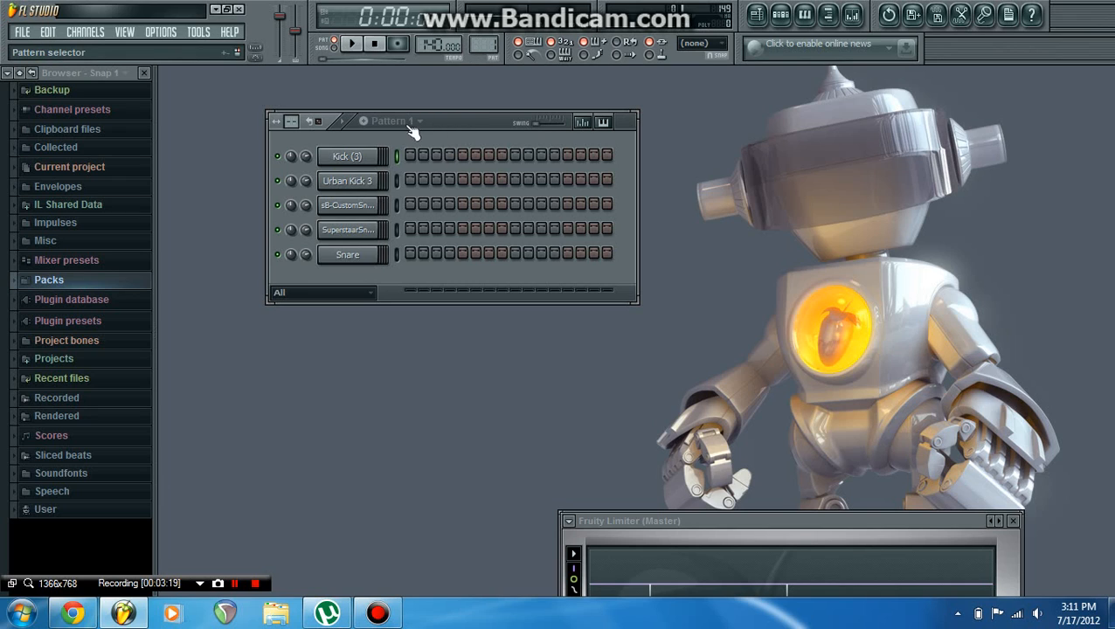
pyautogui.moveTo(497, 64)
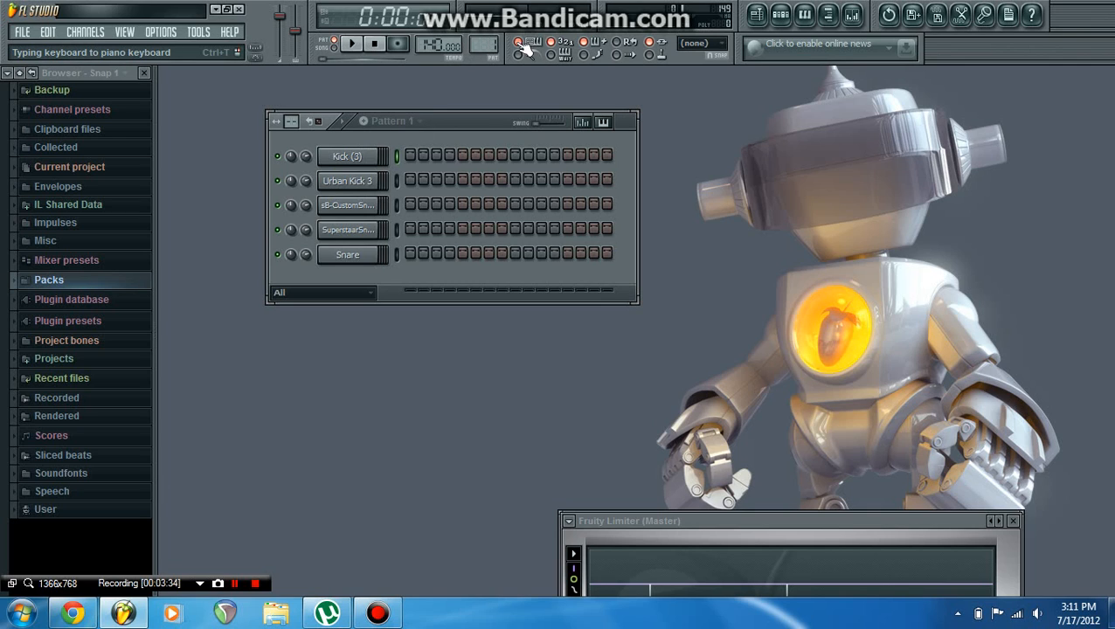
pyautogui.moveTo(537, 48)
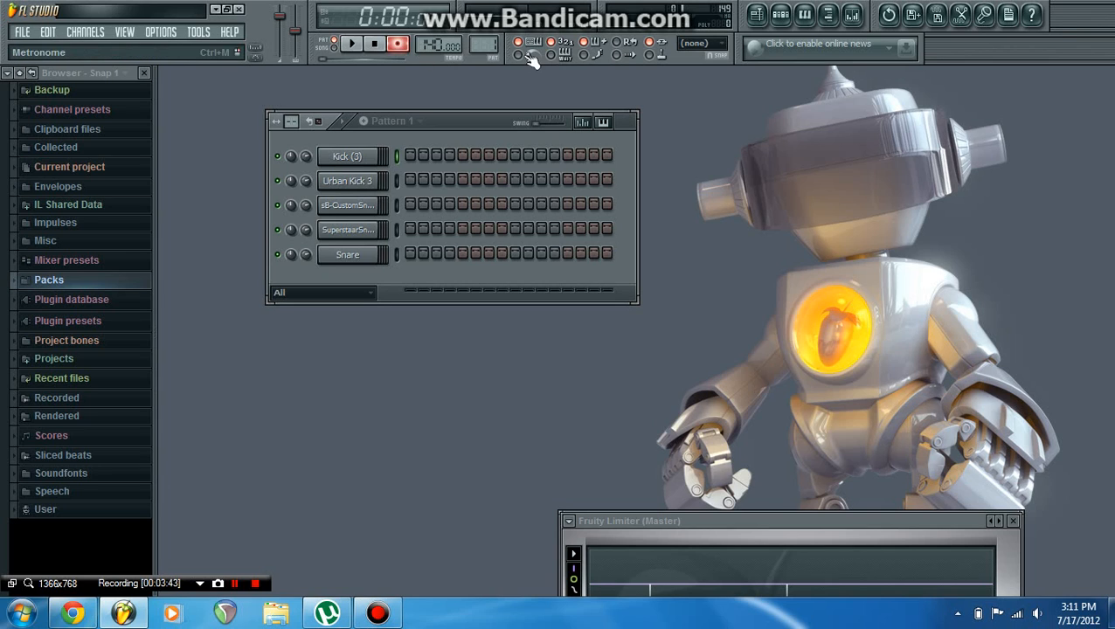
pyautogui.click(397, 44)
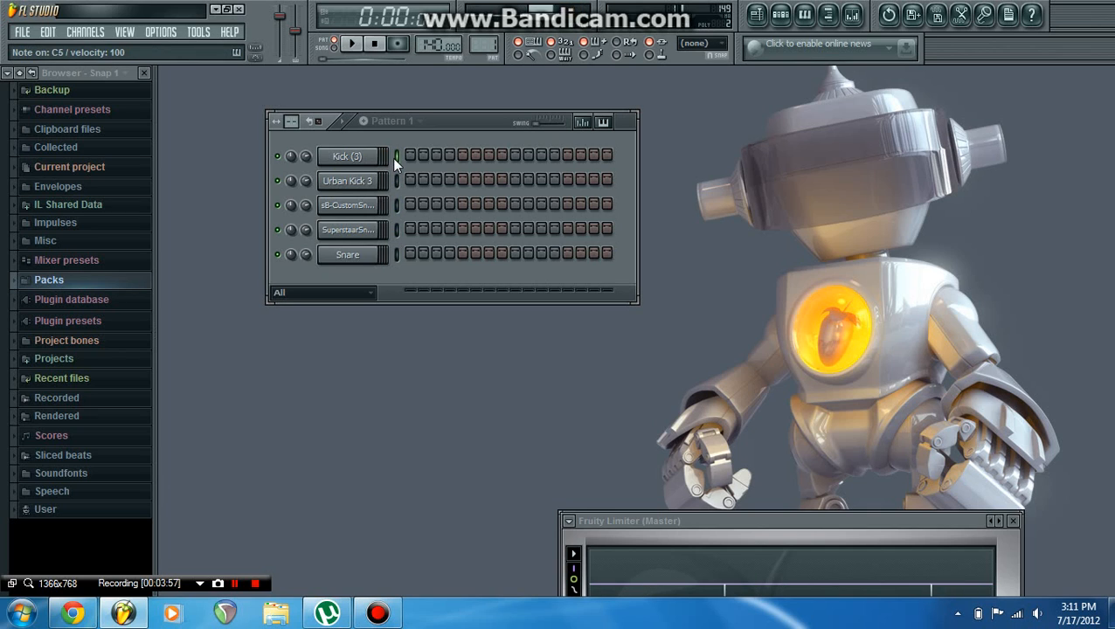
pyautogui.moveTo(443, 89)
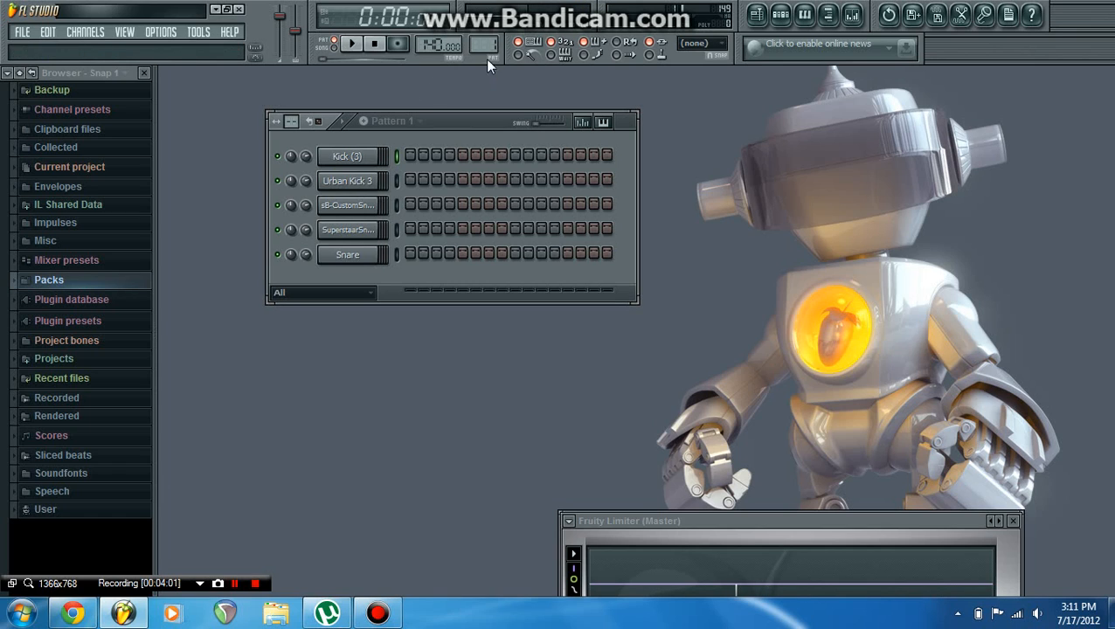
pyautogui.moveTo(555, 40)
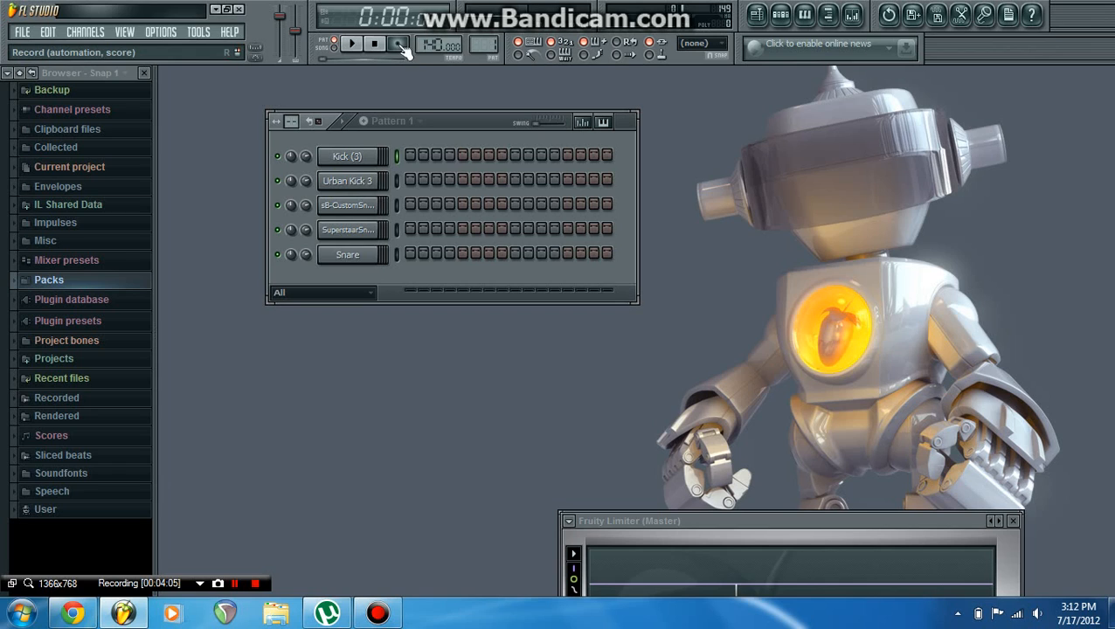
# - Set the recording filter, arm Record and record a live kick take
pyautogui.click(400, 44)
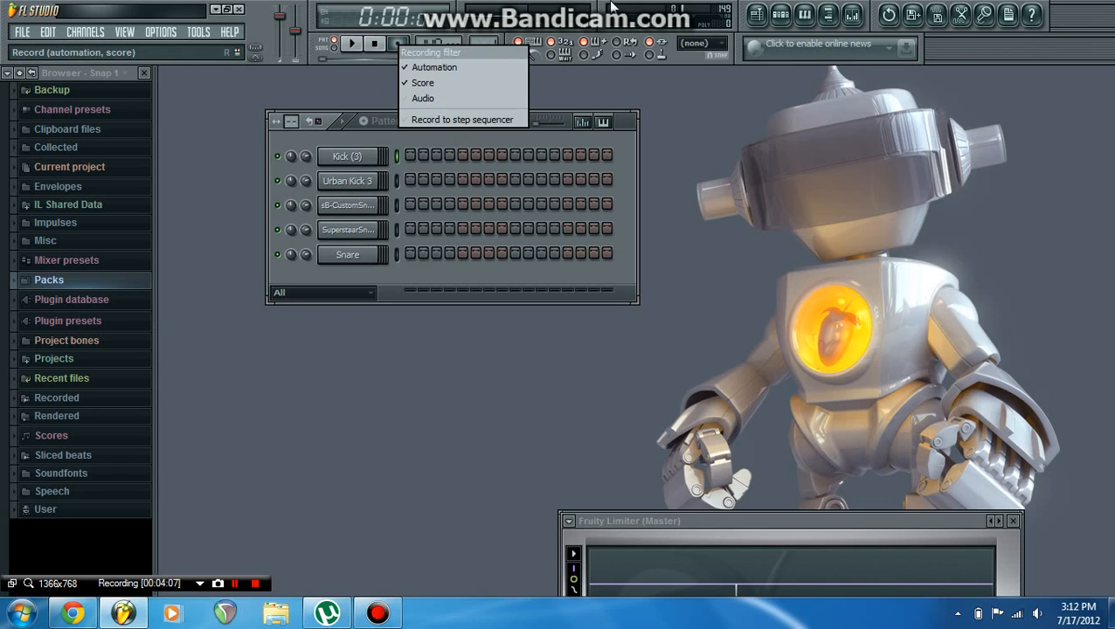
pyautogui.moveTo(434, 68)
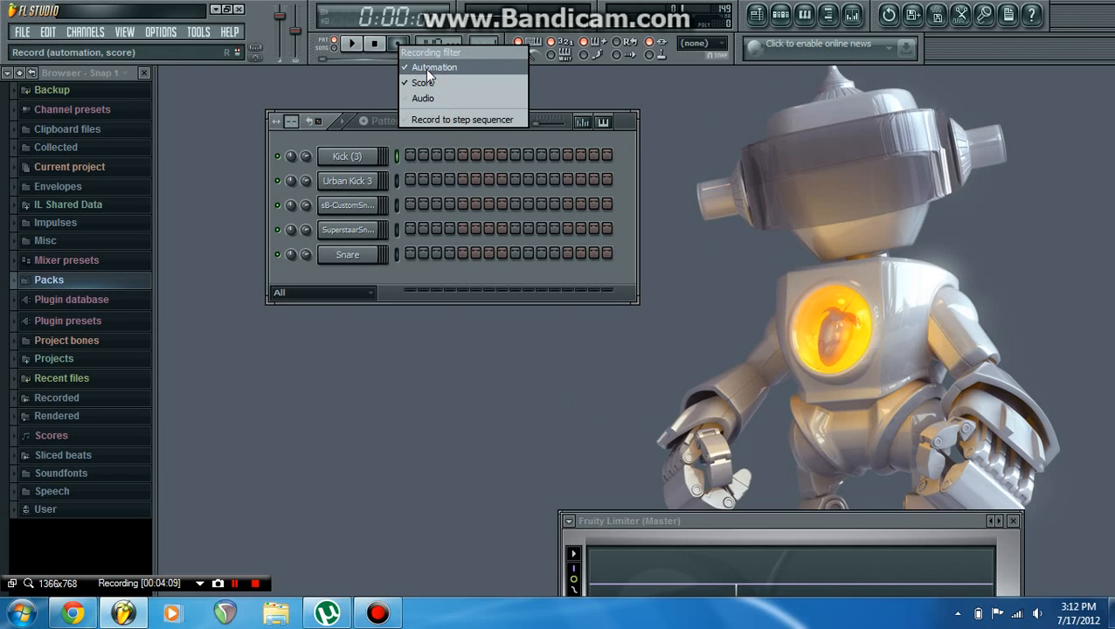
pyautogui.moveTo(472, 75)
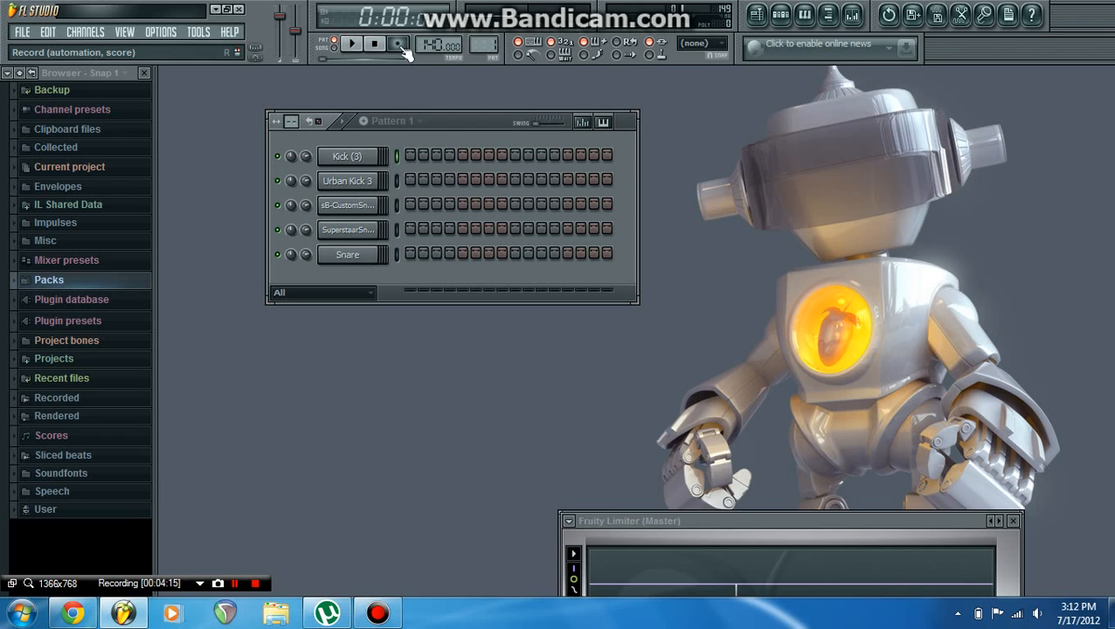
pyautogui.click(398, 44)
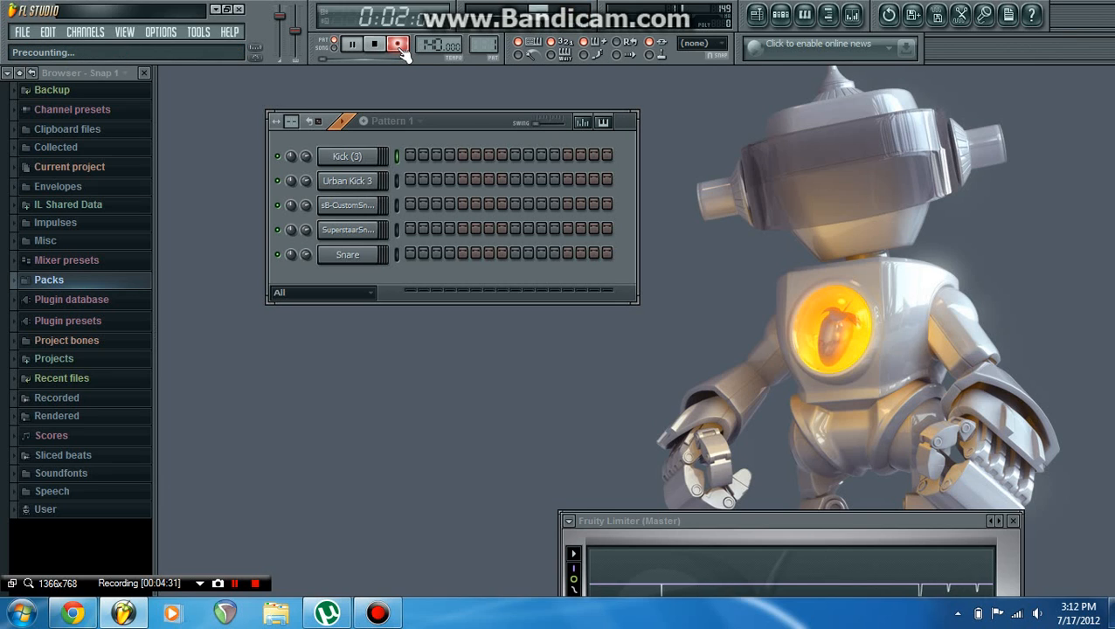
pyautogui.click(375, 44)
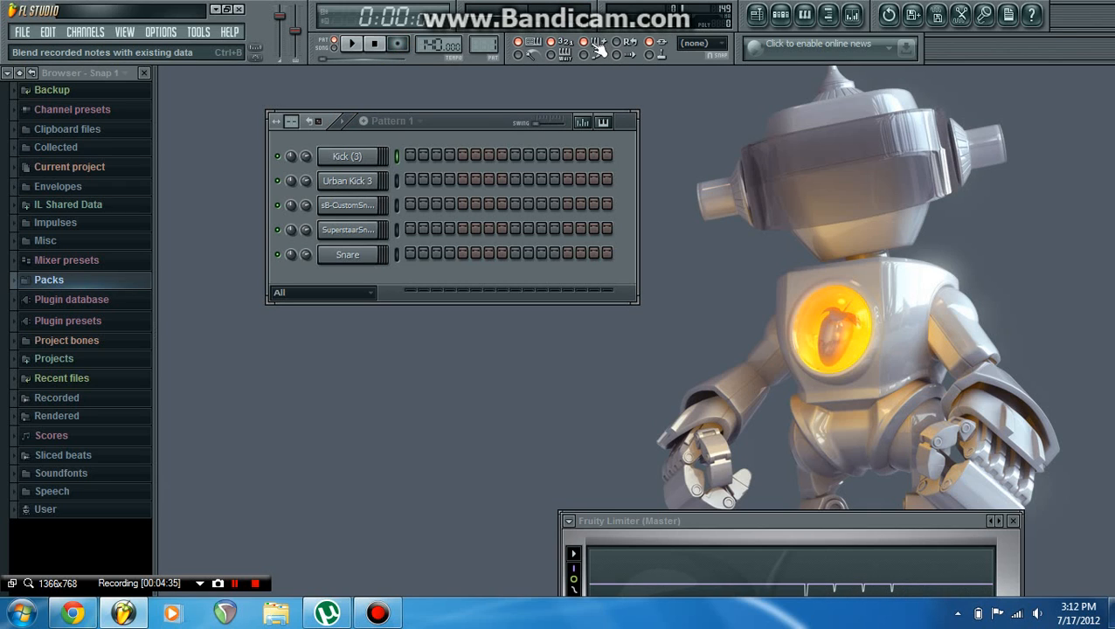
pyautogui.moveTo(433, 131)
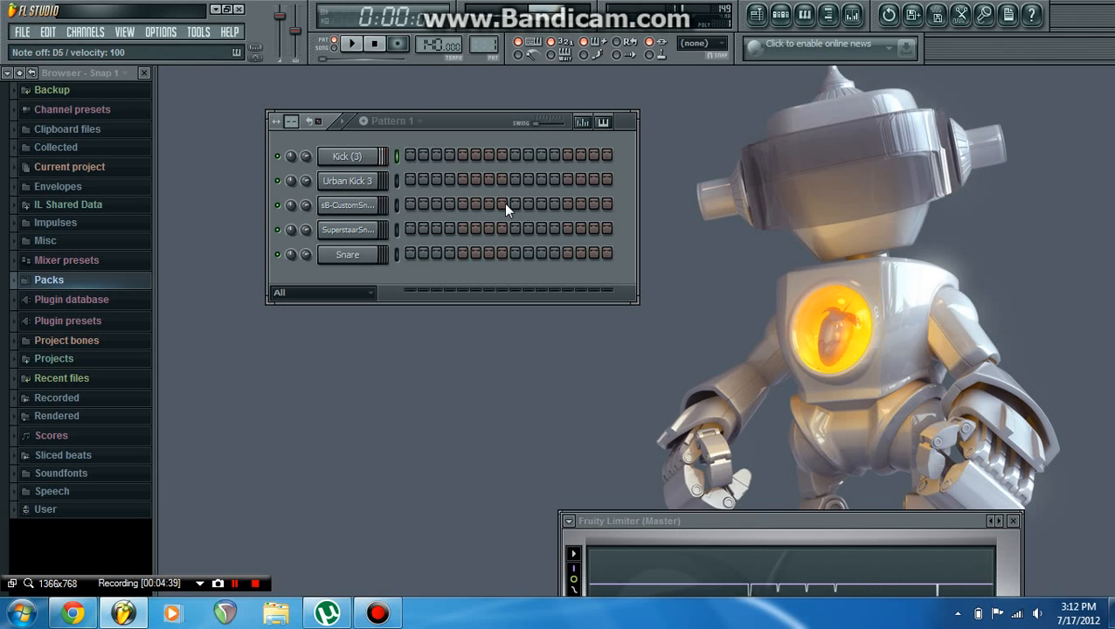
pyautogui.click(397, 44)
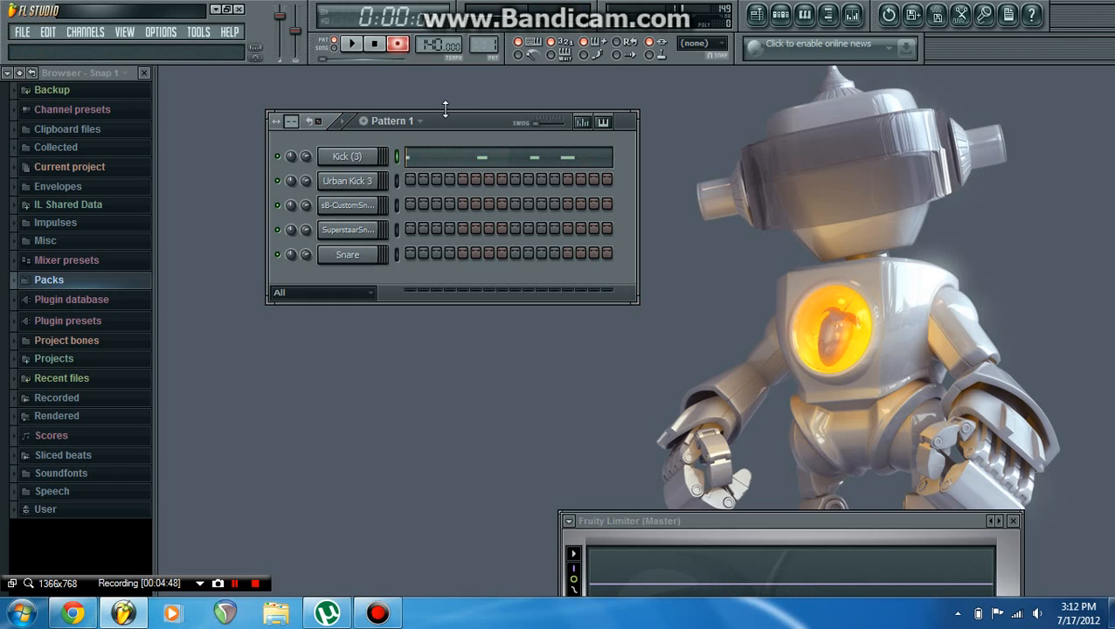
# - Play back the recorded kick notes, then undo the take
pyautogui.click(352, 43)
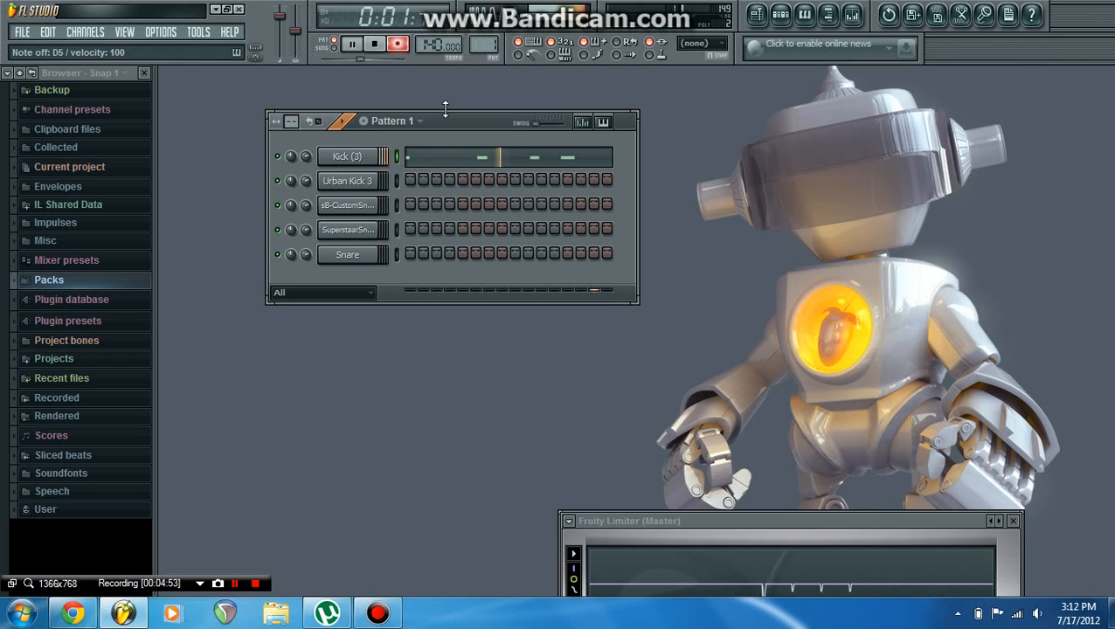
pyautogui.click(374, 44)
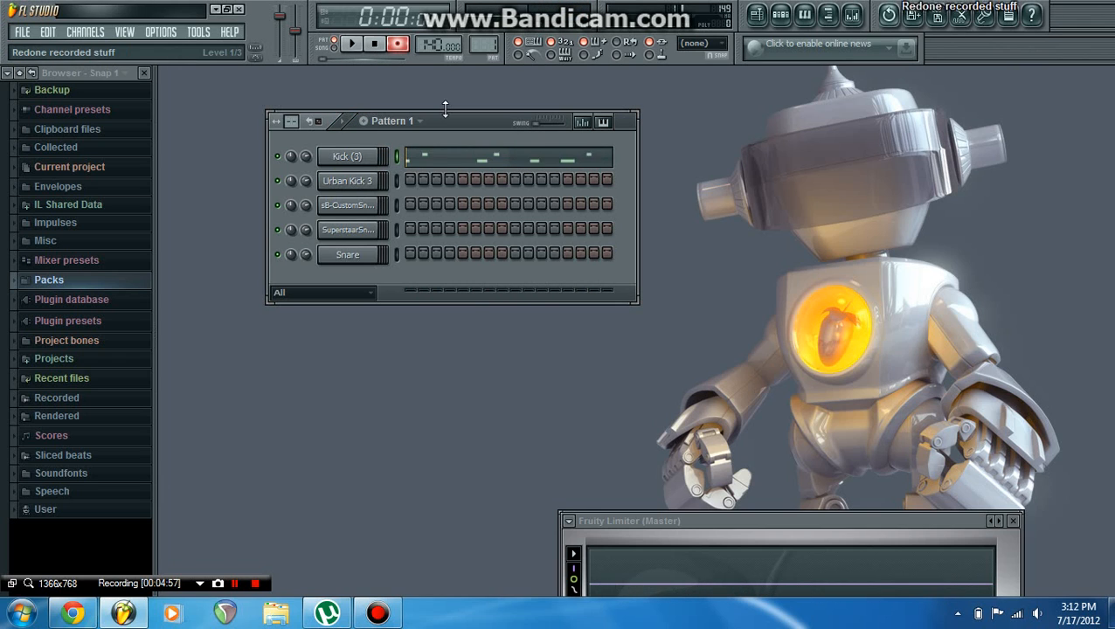
pyautogui.click(69, 166)
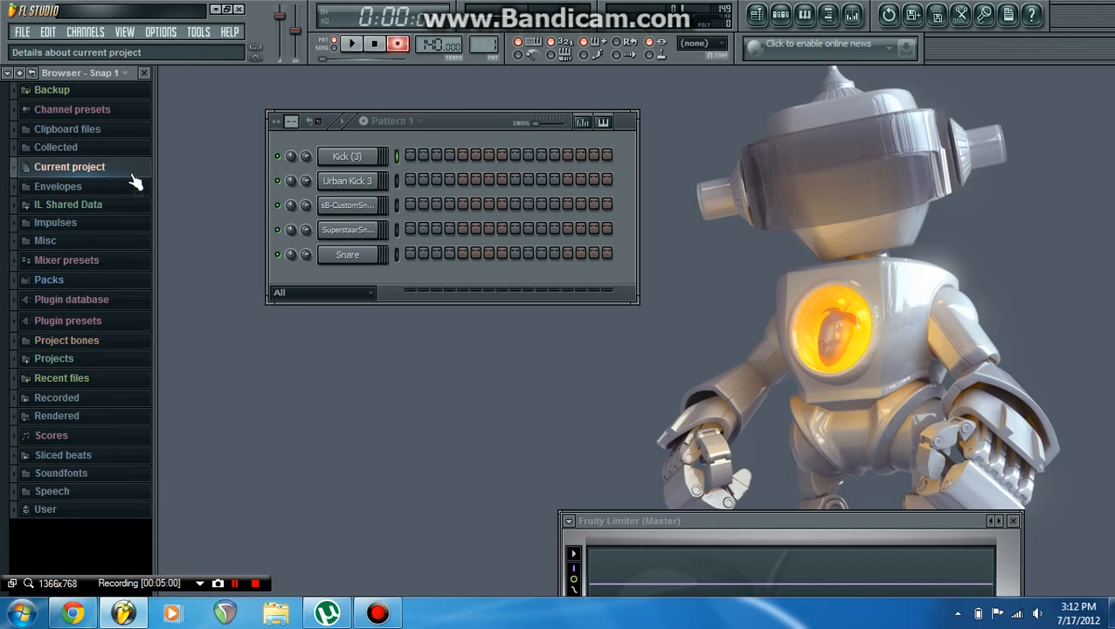
pyautogui.moveTo(630, 41)
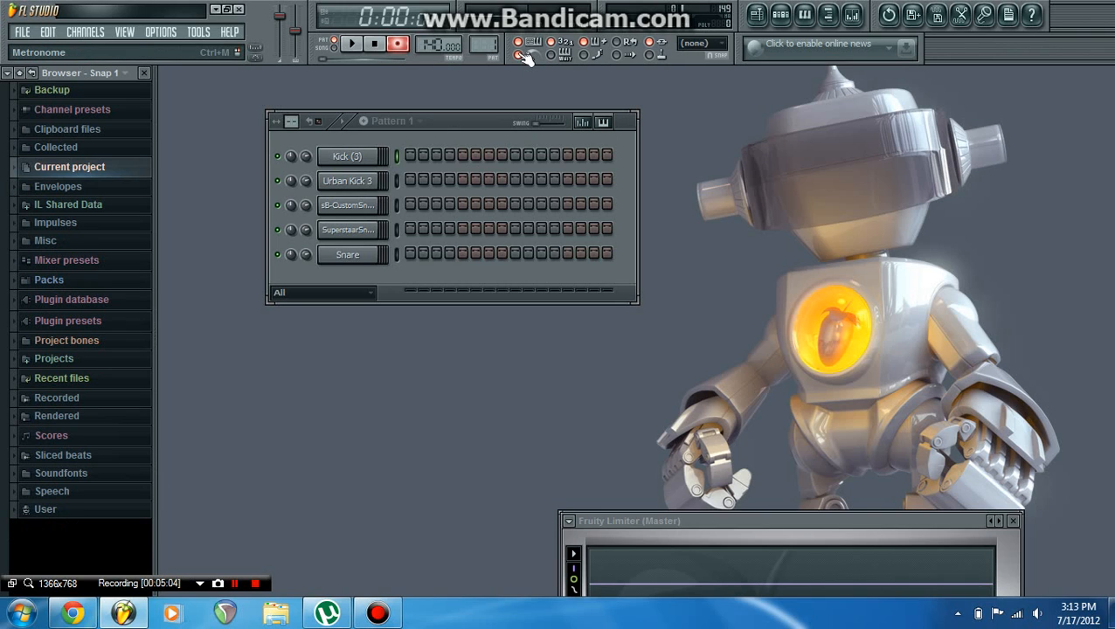
# - Enable the metronome, then run and stop a short recording pass
pyautogui.click(352, 44)
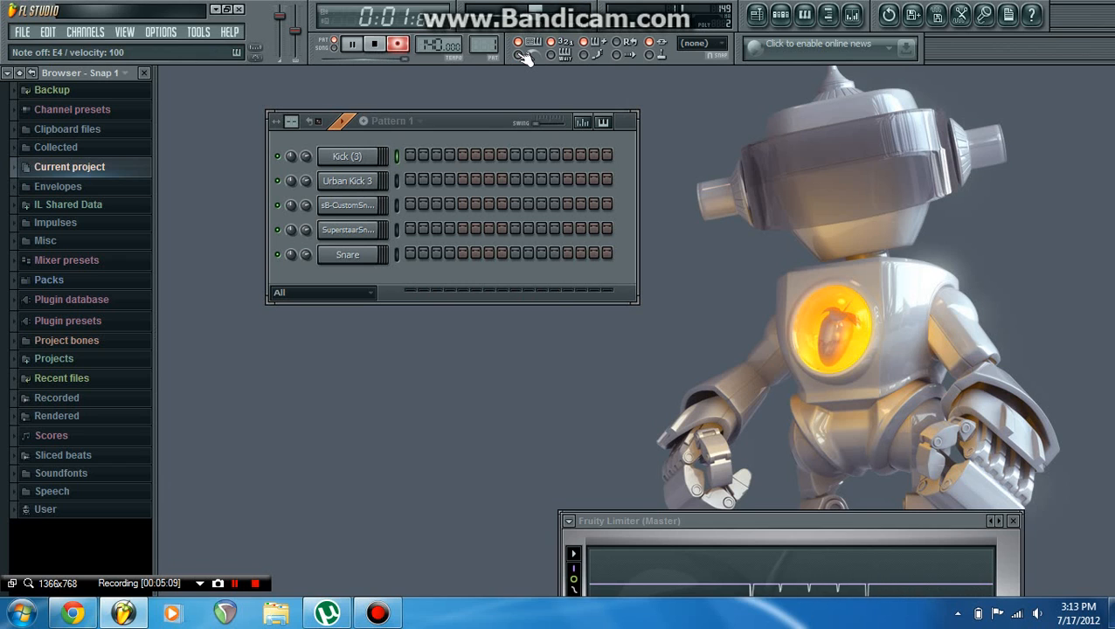
pyautogui.click(351, 44)
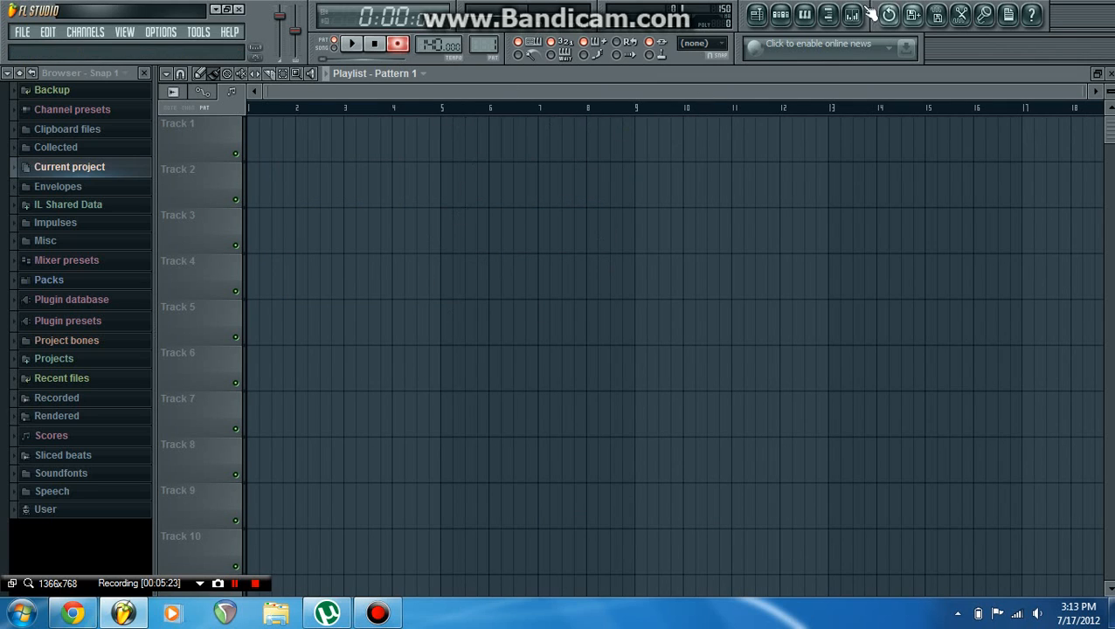
pyautogui.moveTo(804, 15)
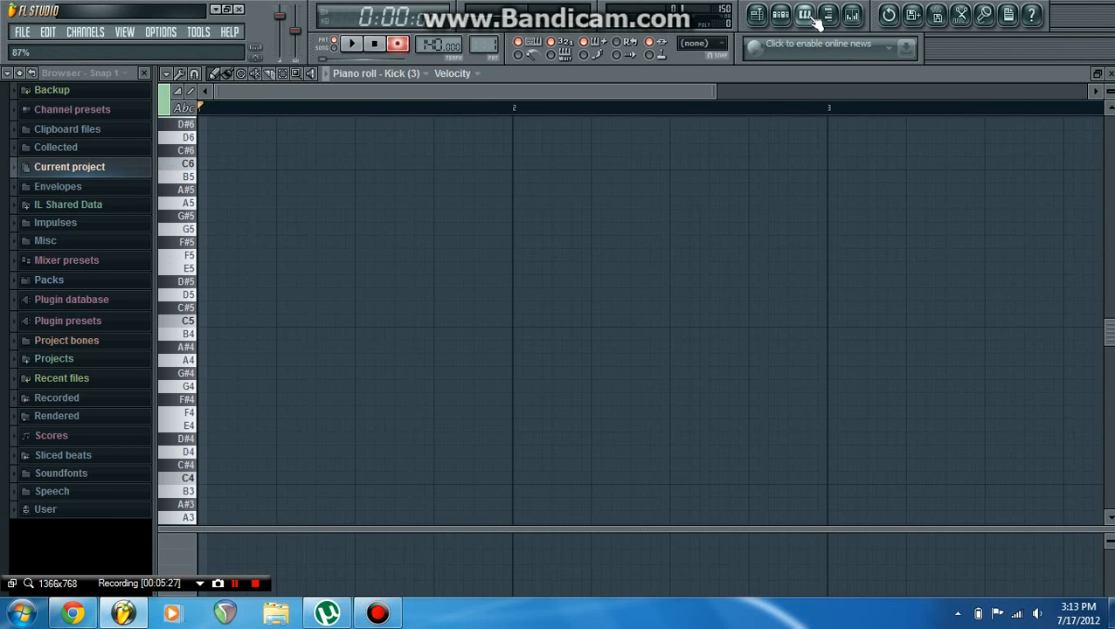
# - Check the empty Kick piano roll, restore the browser and open the mixer
pyautogui.click(803, 15)
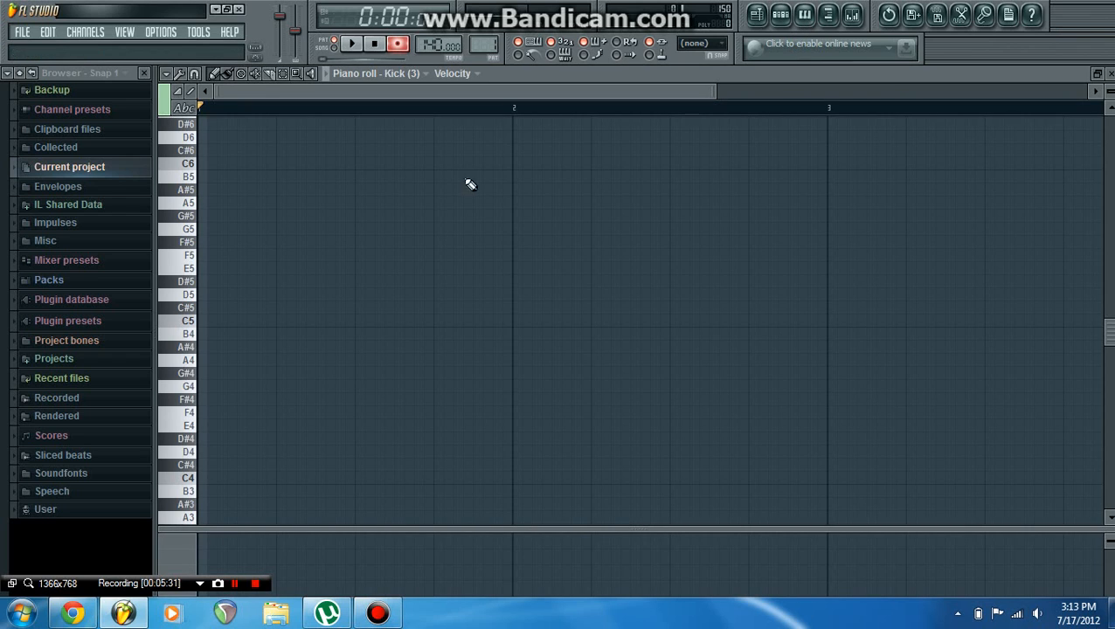
pyautogui.click(179, 451)
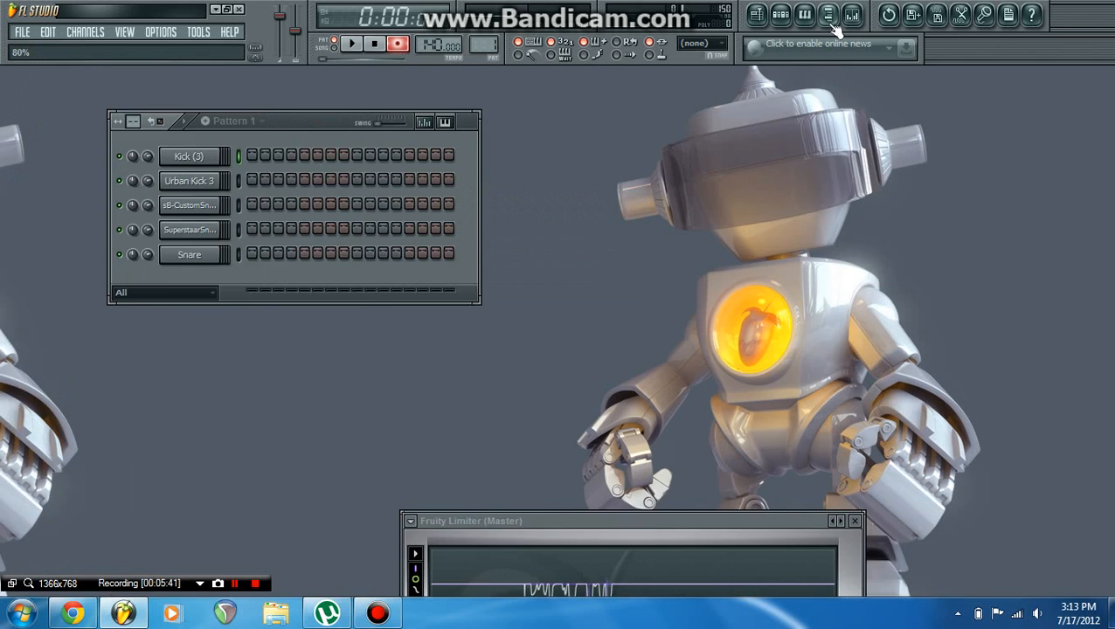
pyautogui.click(851, 15)
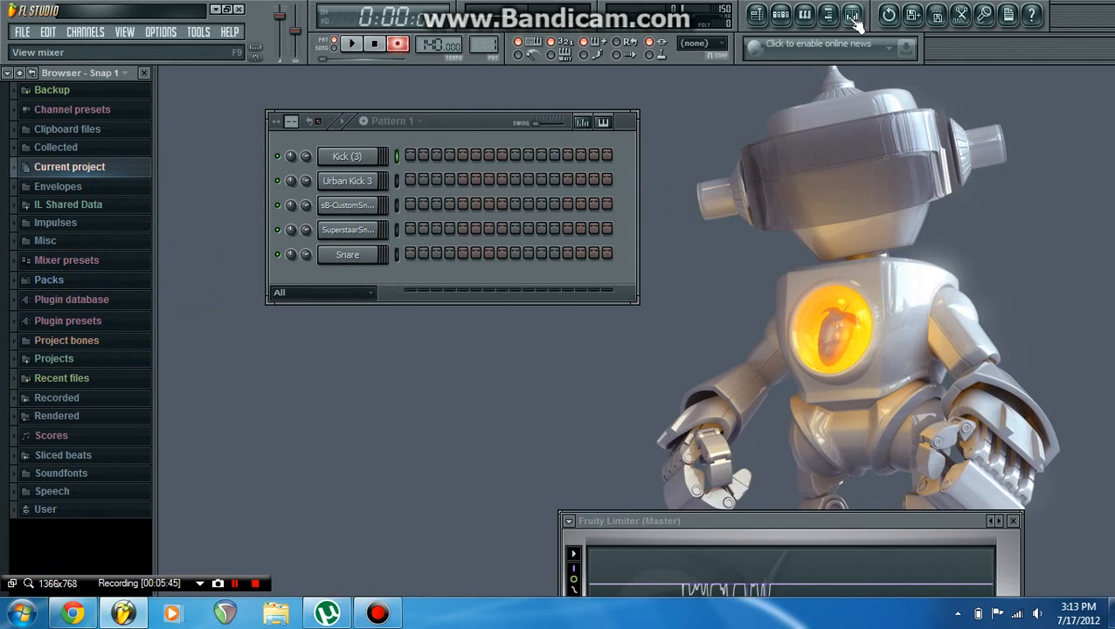
pyautogui.click(852, 15)
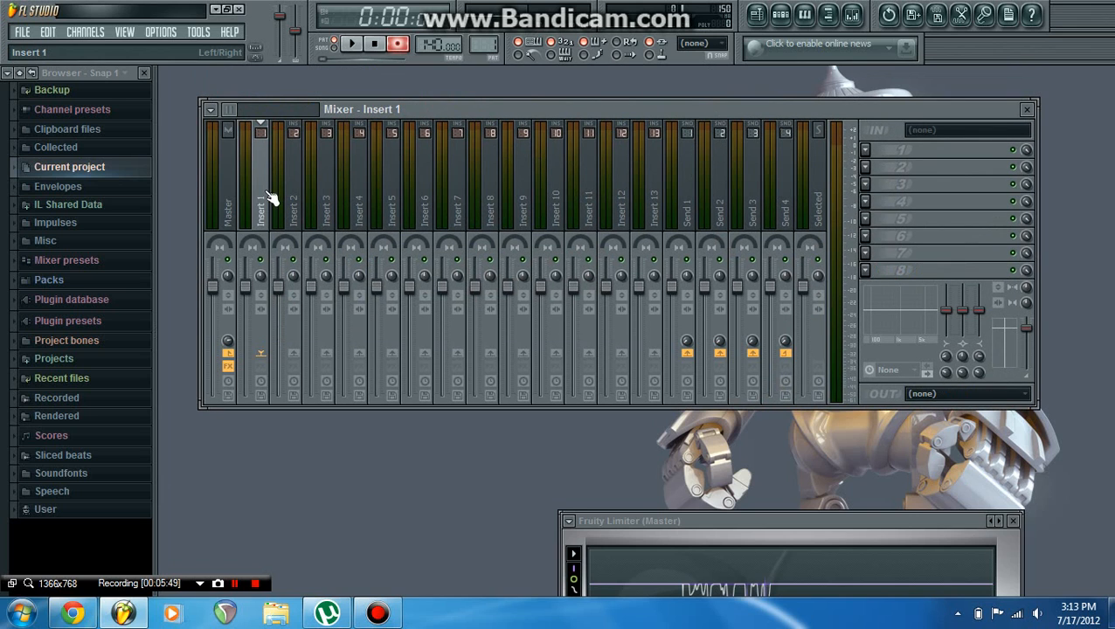
# - From the Kick channel settings, assign a free mixer track named Kick (3)
pyautogui.click(293, 131)
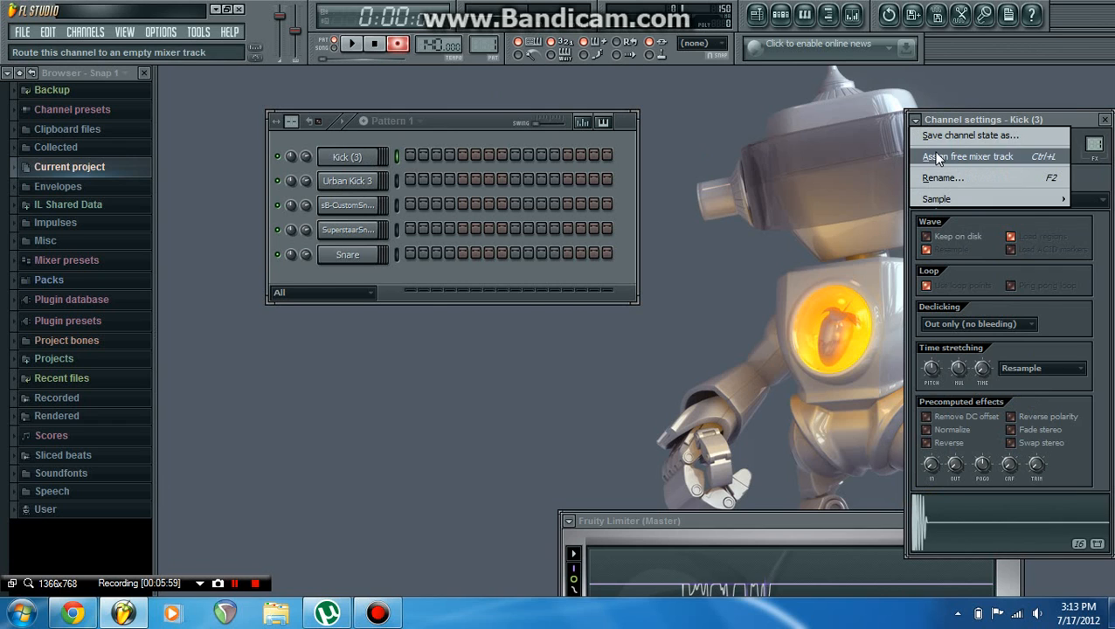
pyautogui.click(967, 157)
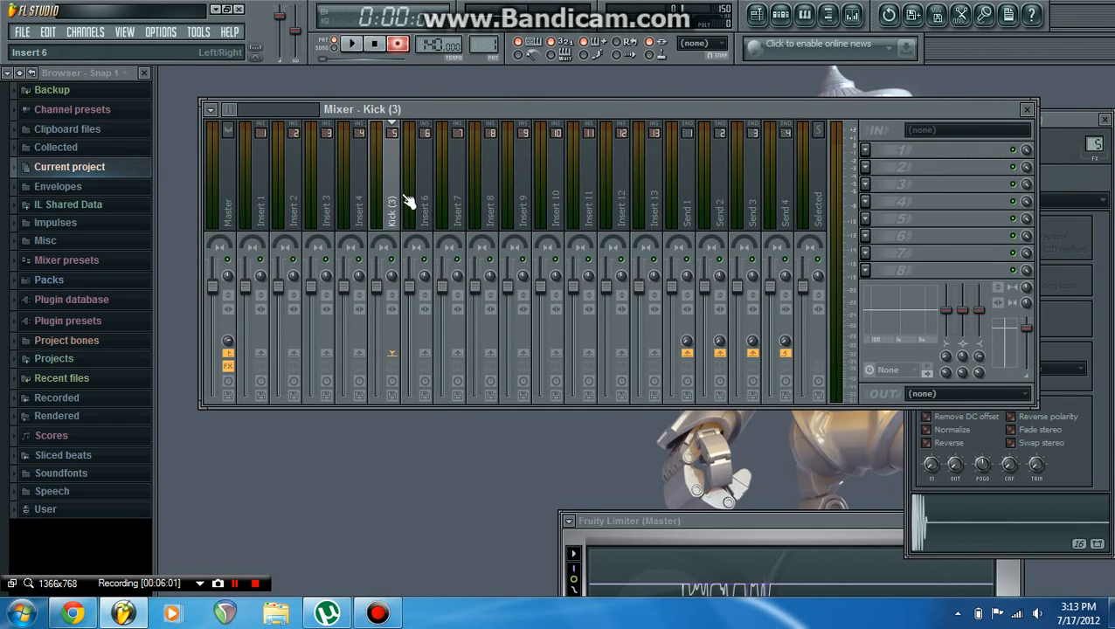
pyautogui.moveTo(922, 140)
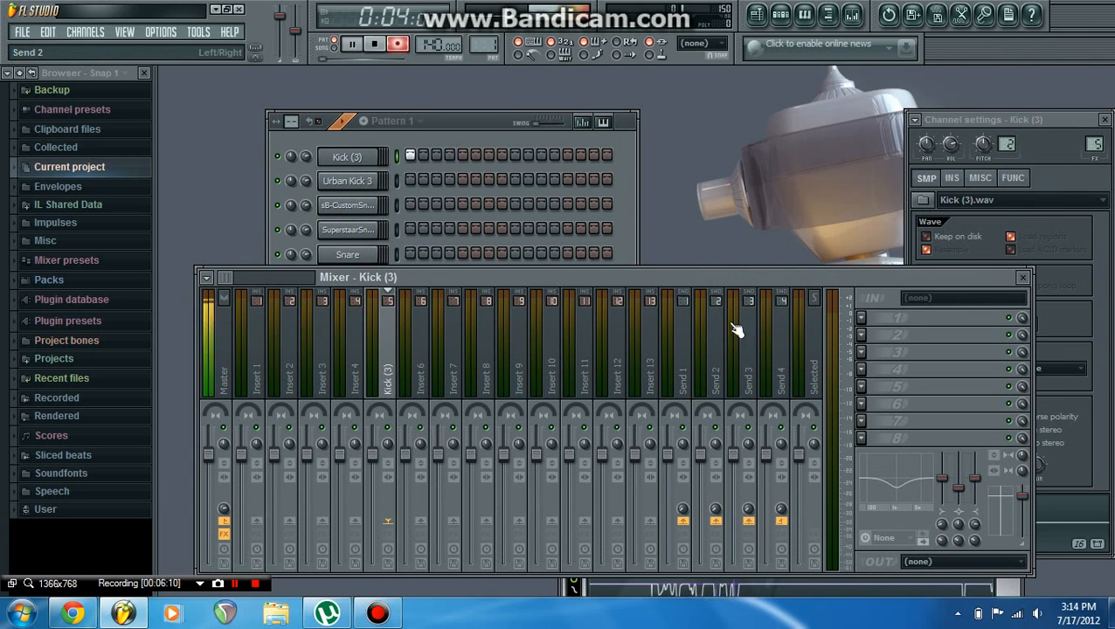
# - Stop playback, disarm recording, and browse reverb plugins in the Kick track's FX slot
pyautogui.click(374, 43)
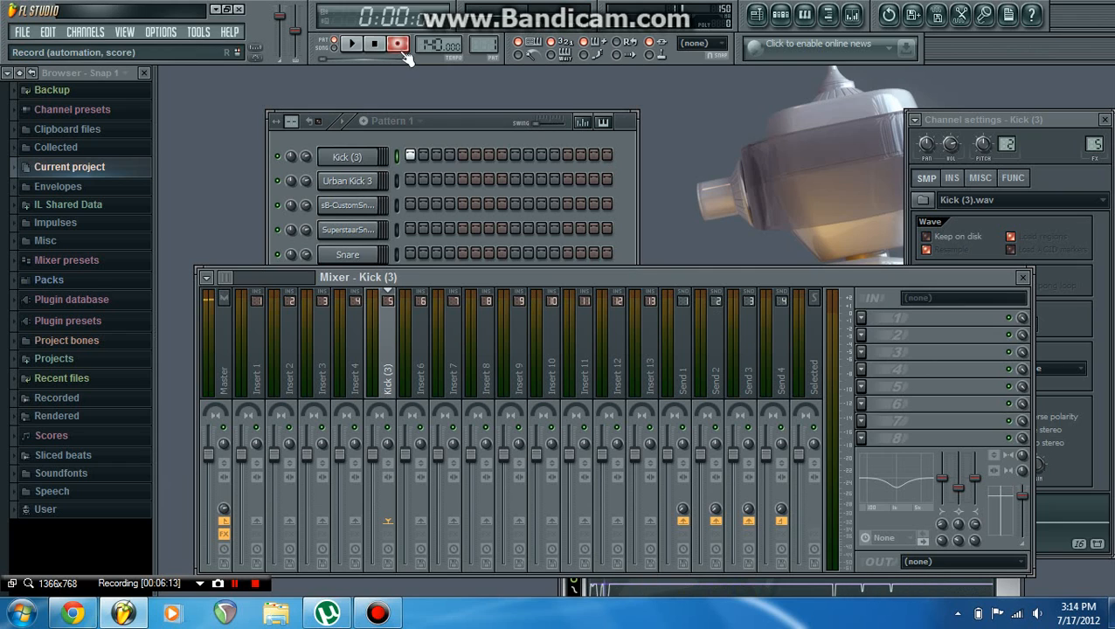
pyautogui.click(351, 44)
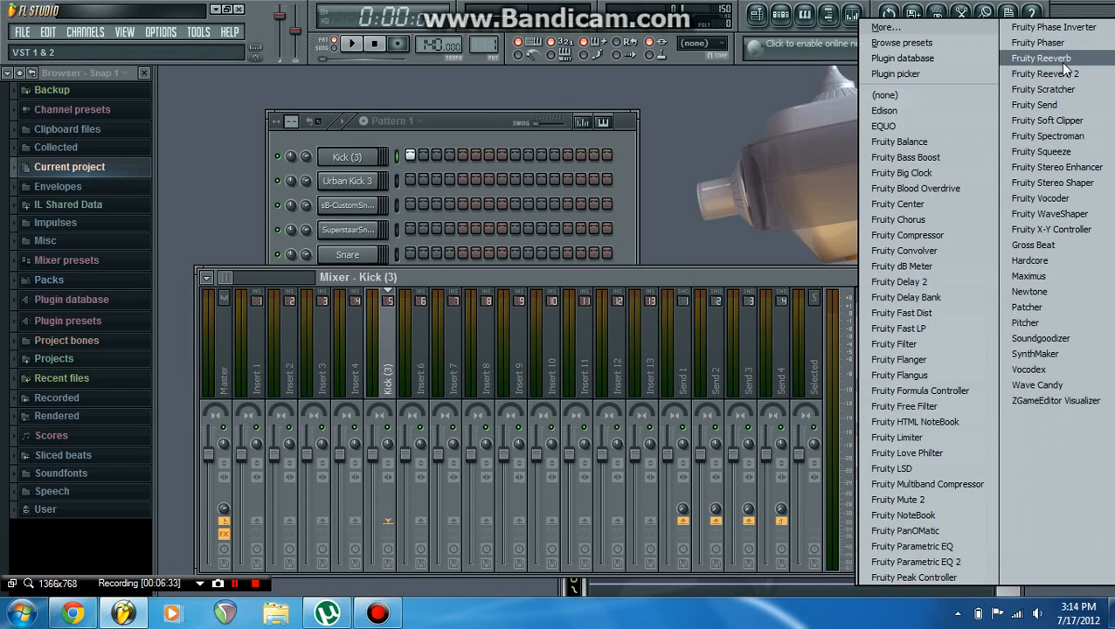
pyautogui.click(1041, 57)
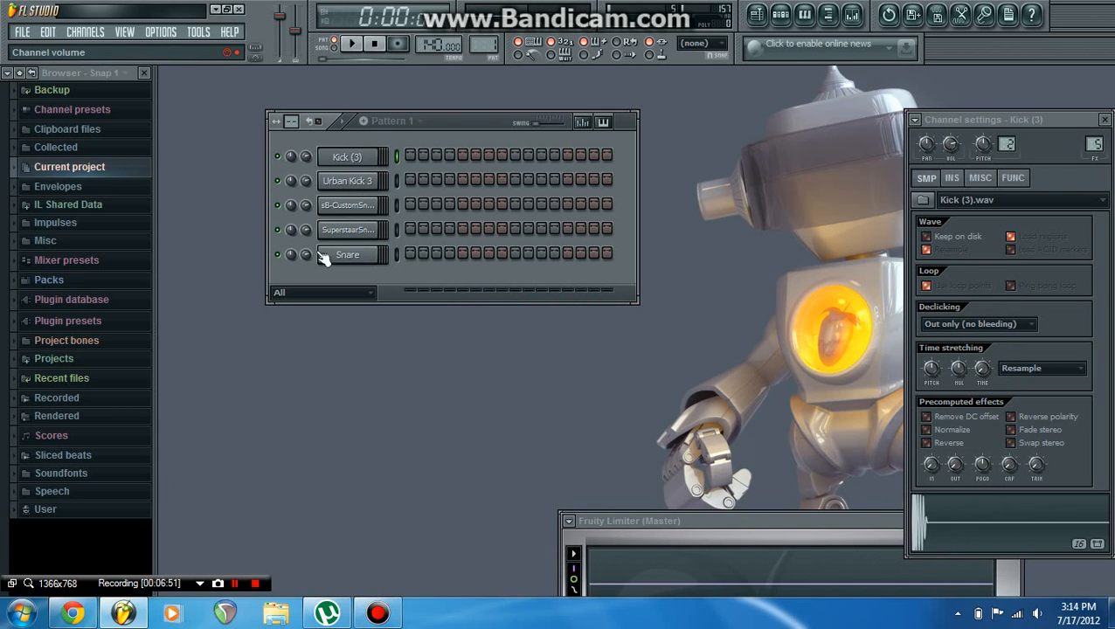
# - Insert an FL Keys piano channel via the Snare channel menu and view its sampleset and plugin options
pyautogui.rightClick(346, 254)
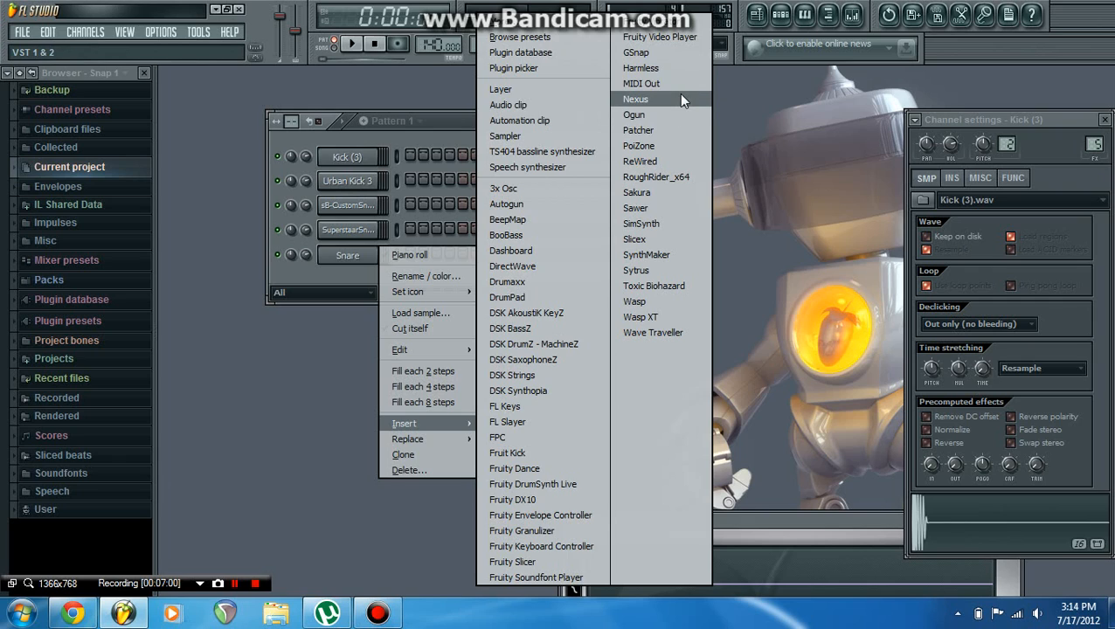
pyautogui.moveTo(511, 375)
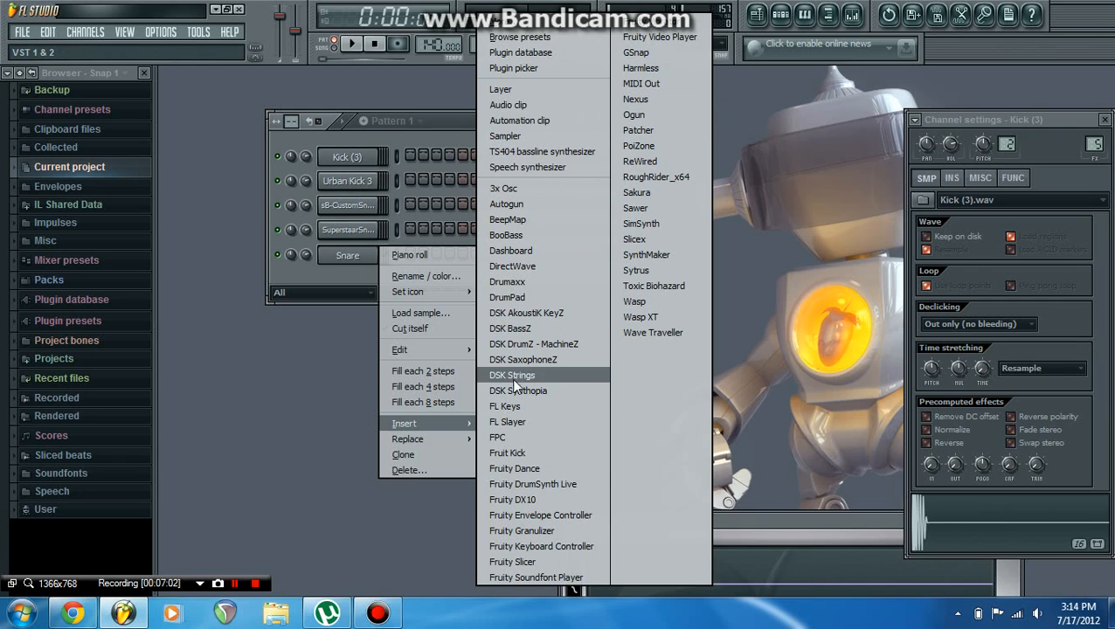
pyautogui.moveTo(504, 405)
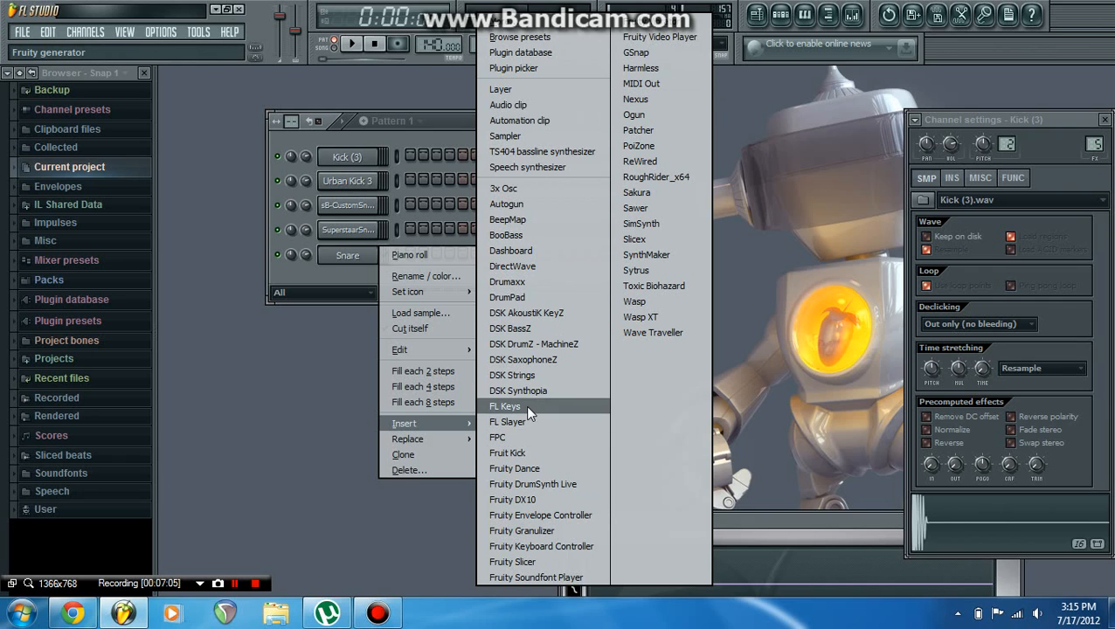
pyautogui.click(504, 405)
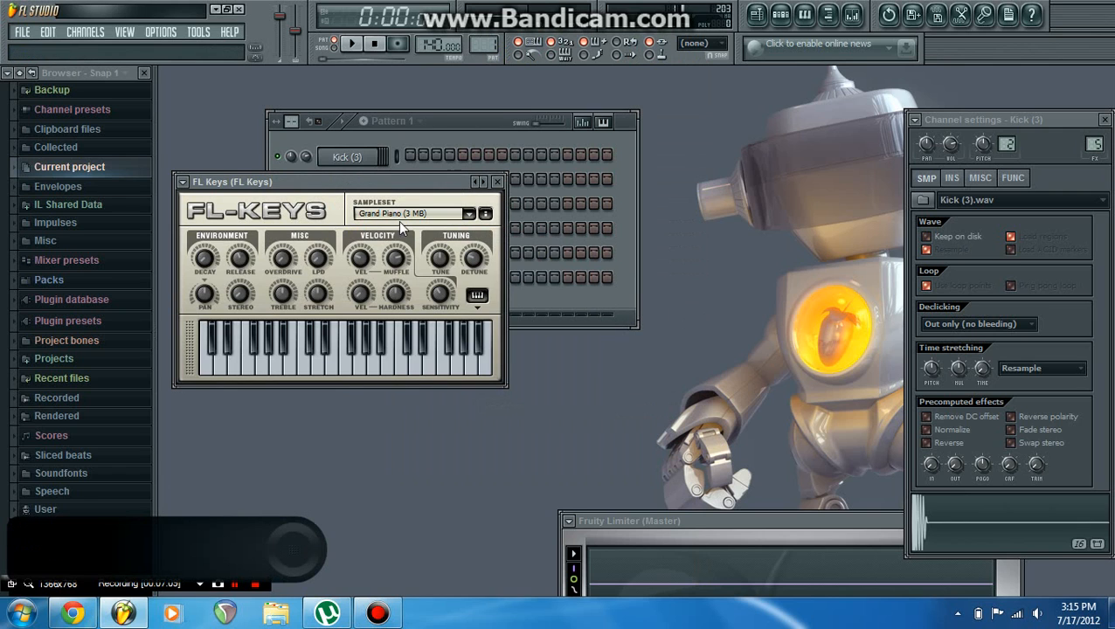
pyautogui.click(469, 214)
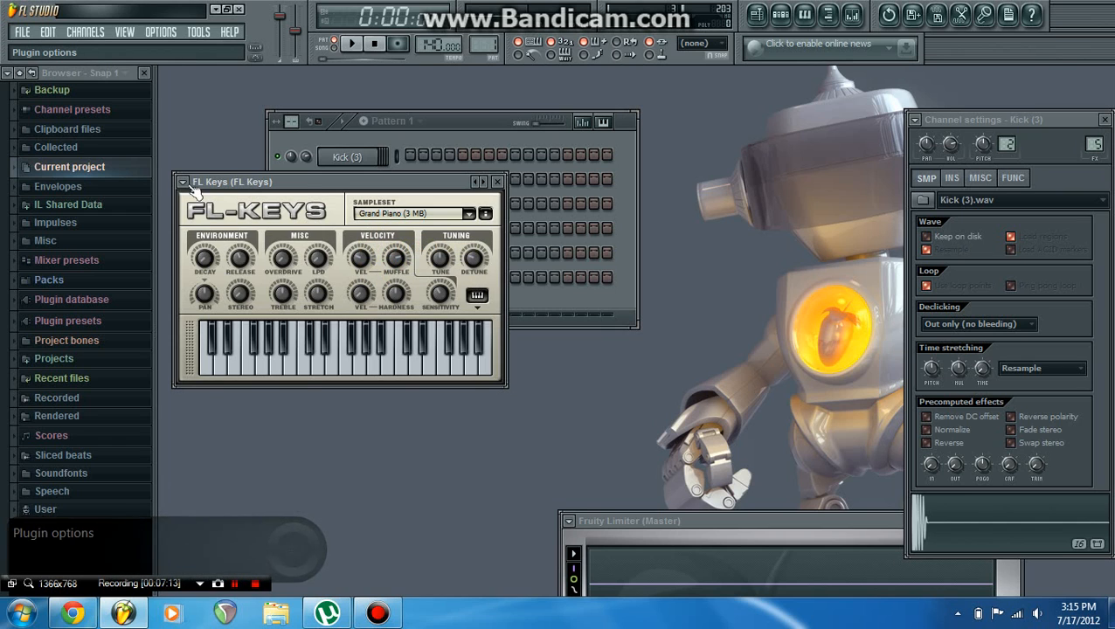
pyautogui.click(183, 182)
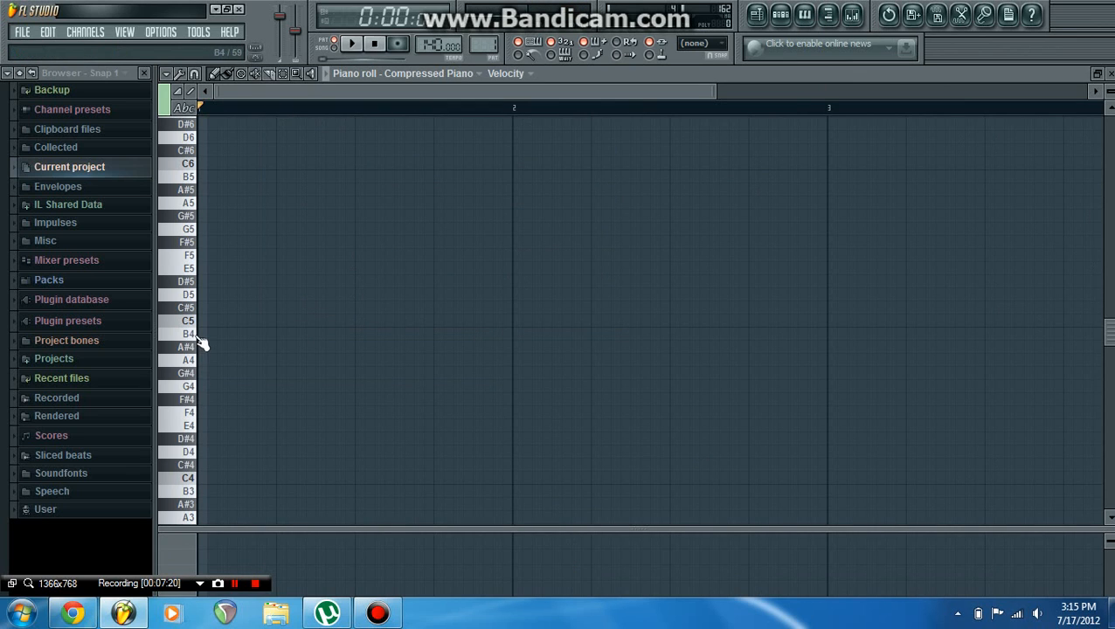
# - Place C5, D5, E5 and B4 notes in bar 1 and play them back
pyautogui.click(209, 321)
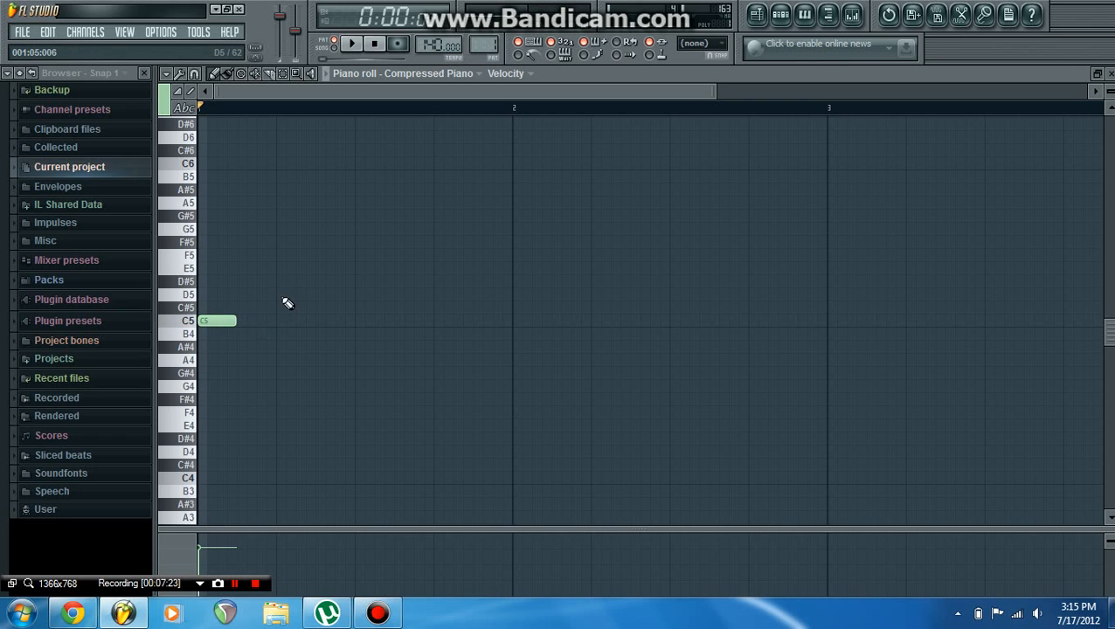
pyautogui.click(295, 294)
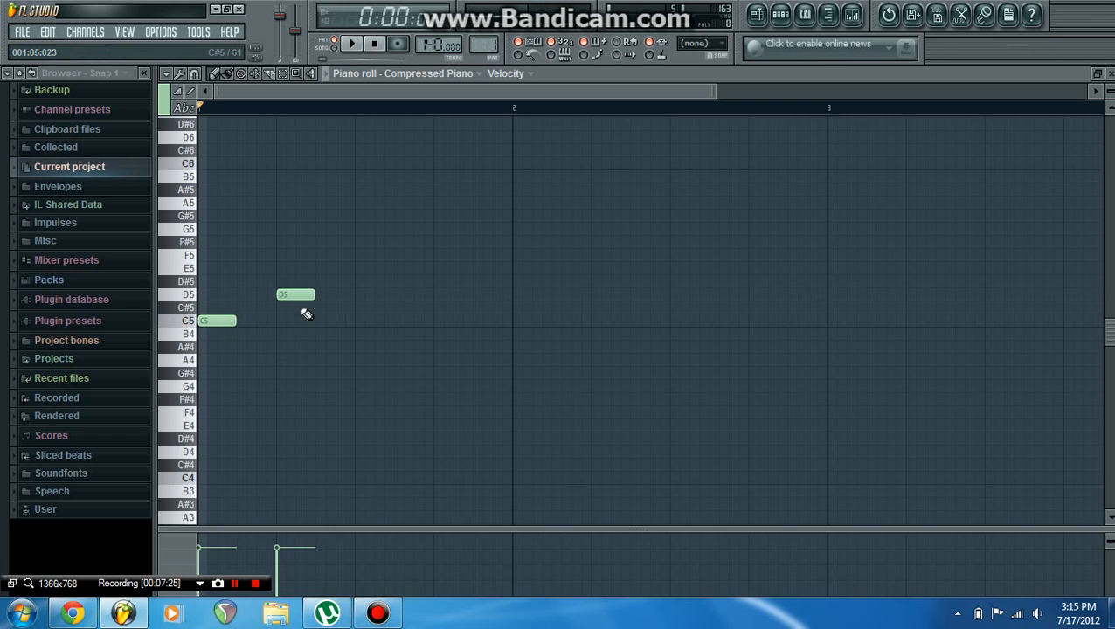
pyautogui.moveTo(367, 276)
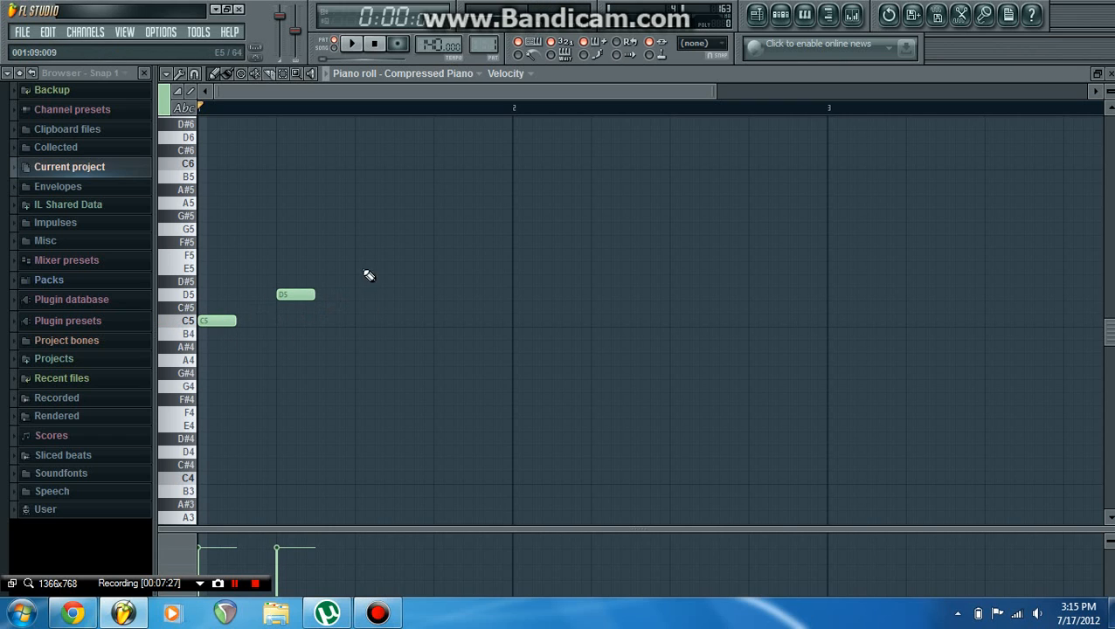
pyautogui.click(376, 269)
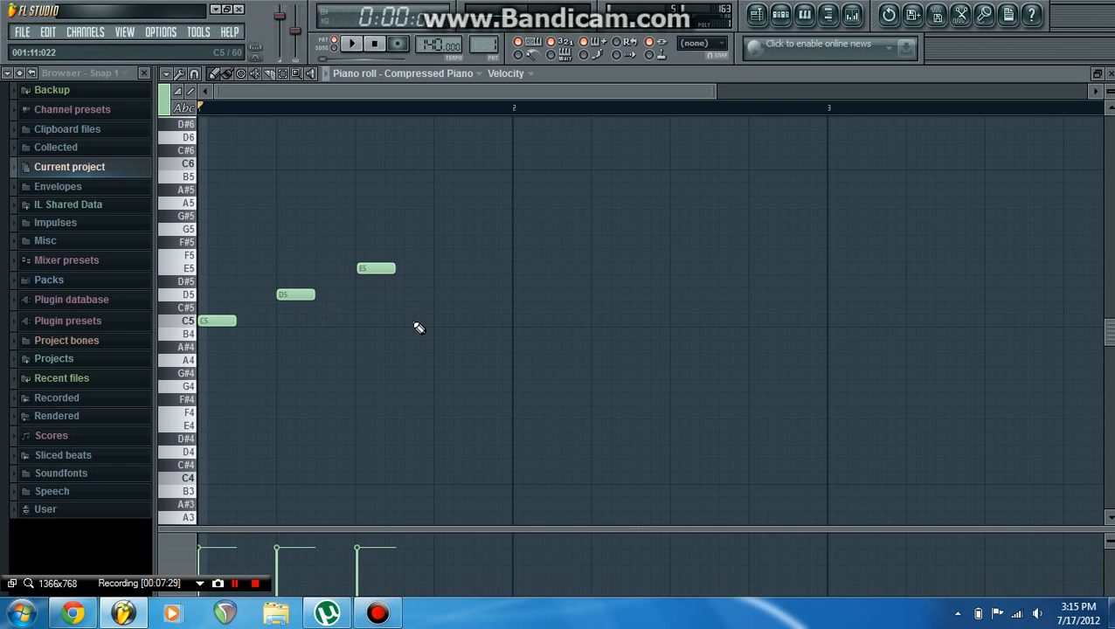
pyautogui.click(441, 333)
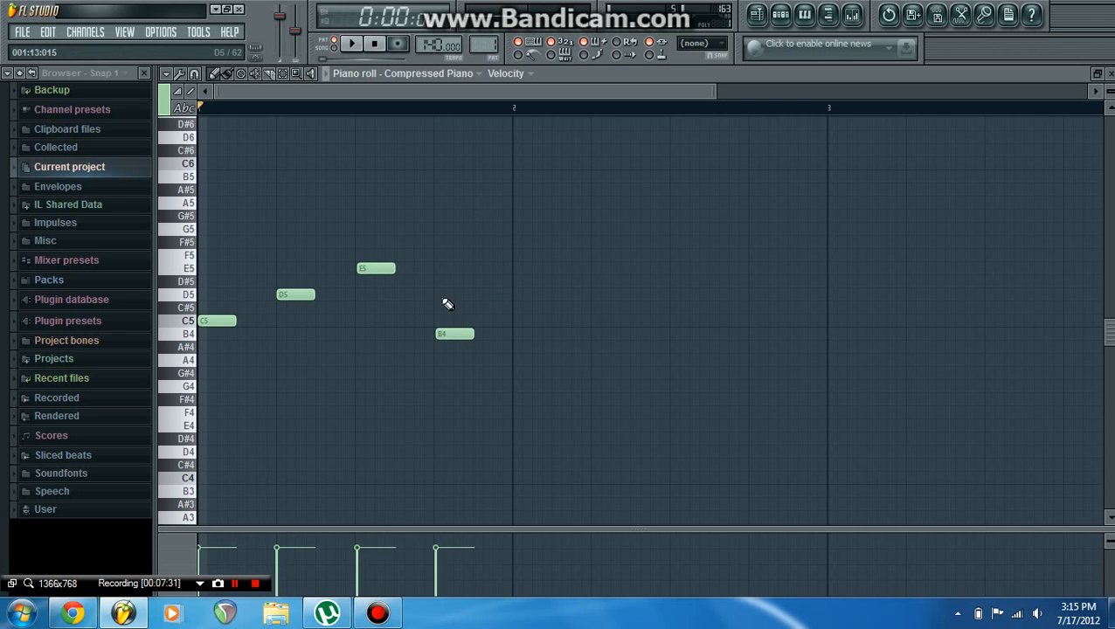
pyautogui.click(352, 43)
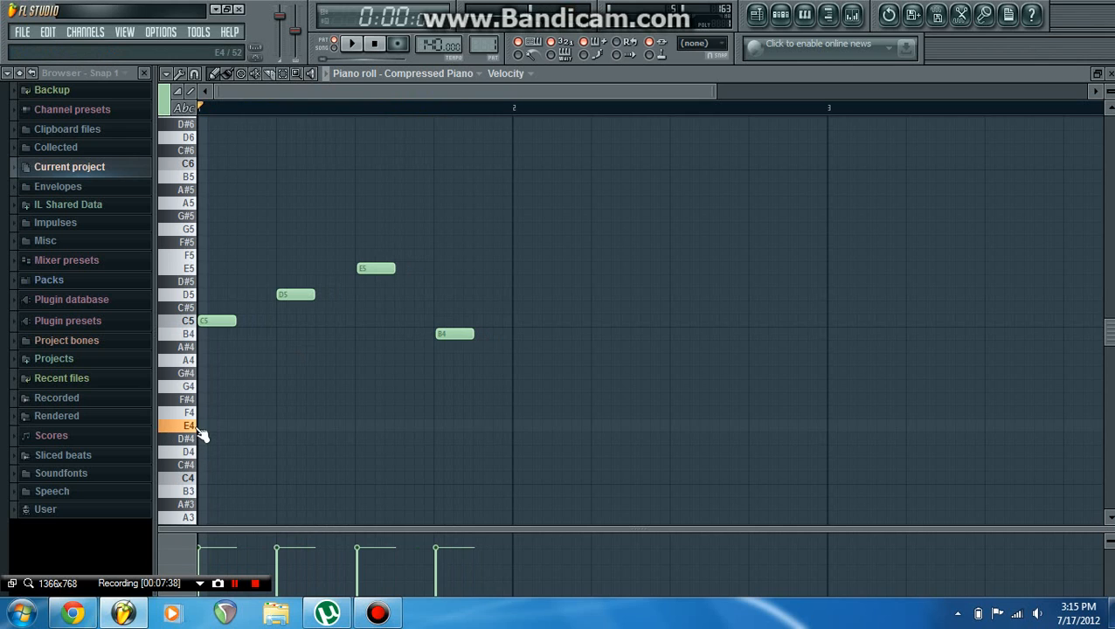
pyautogui.moveTo(274, 346)
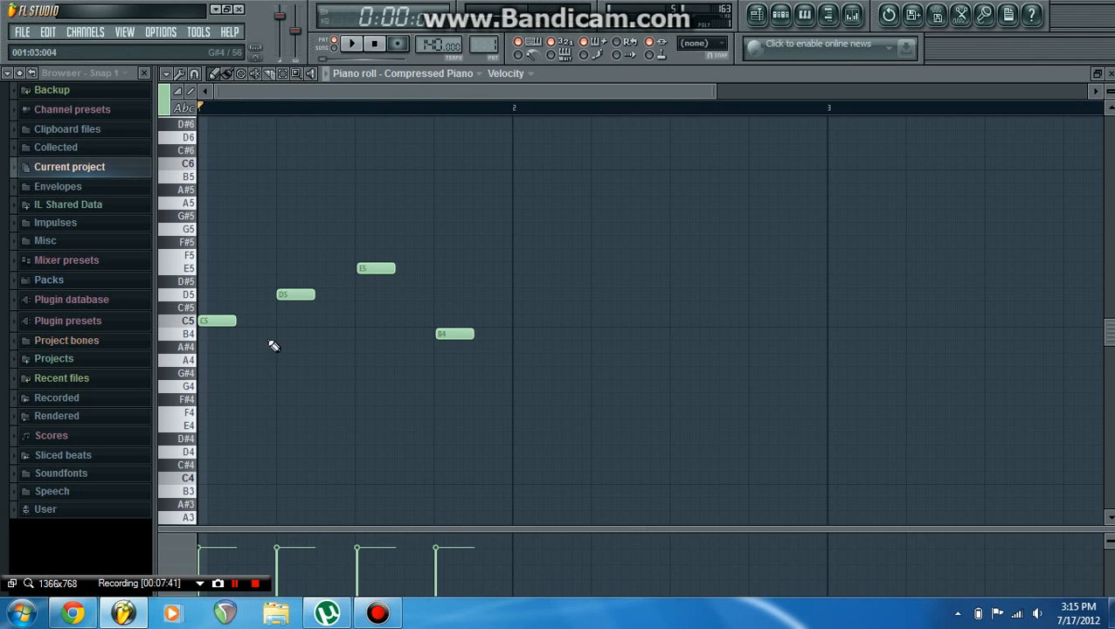
pyautogui.click(351, 44)
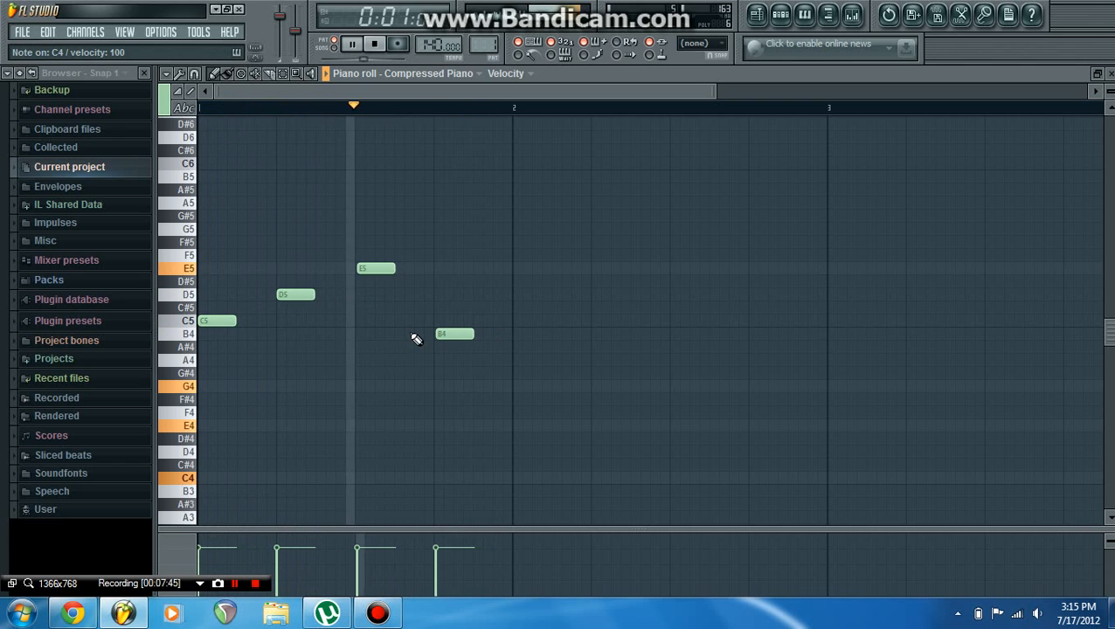
pyautogui.click(374, 43)
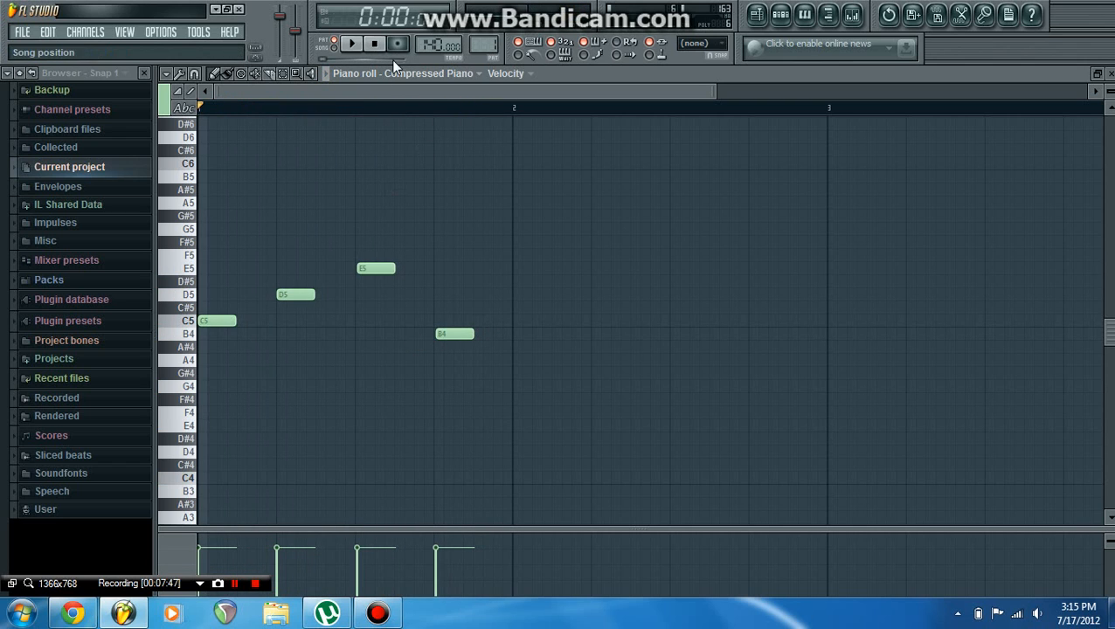
# - Repeat the C5, D5, E5, B4 pattern across bars 2 and 3
pyautogui.click(527, 321)
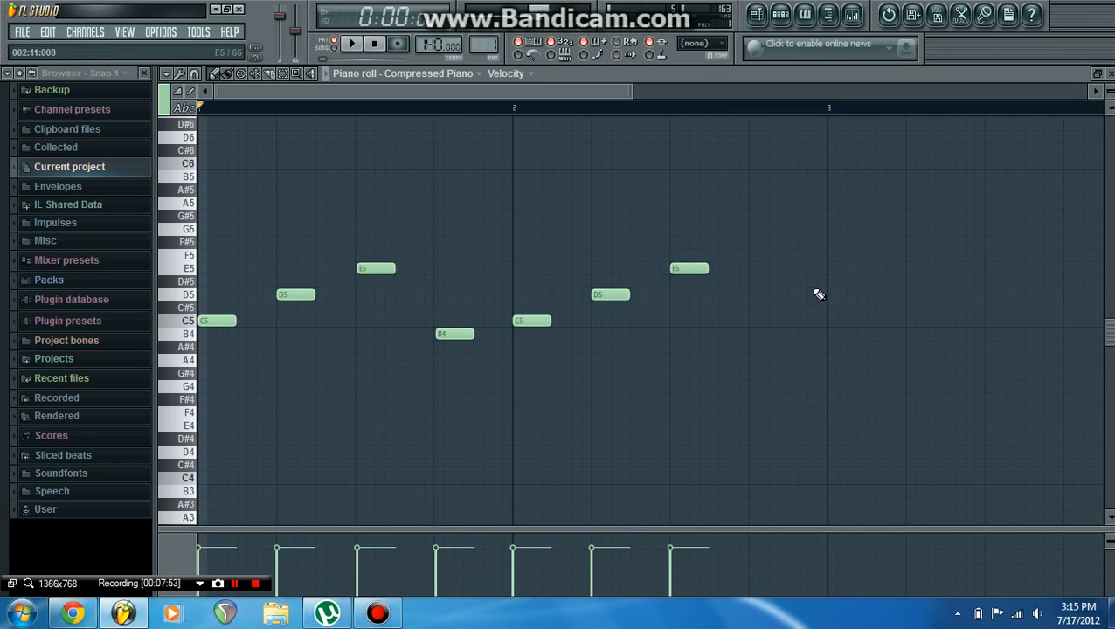
pyautogui.moveTo(755, 340)
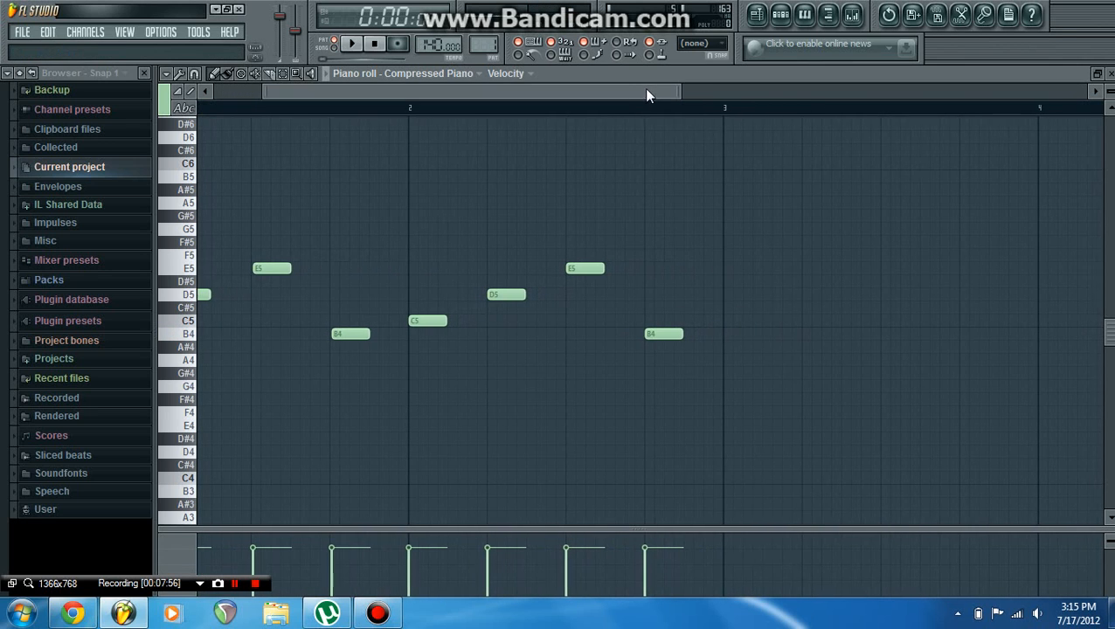
pyautogui.moveTo(723, 323)
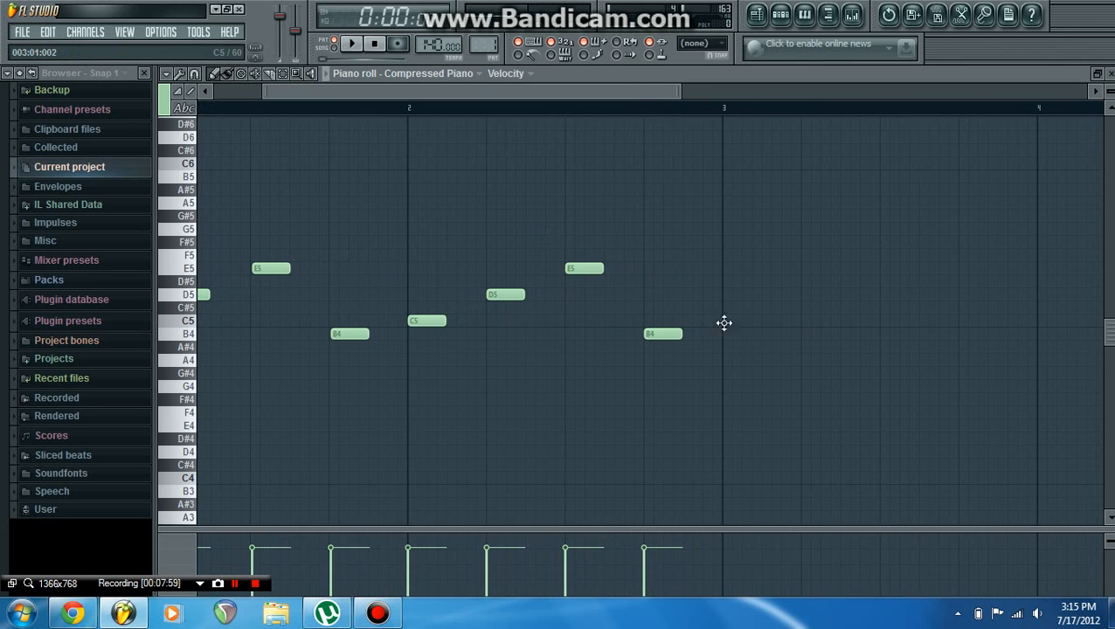
pyautogui.click(743, 321)
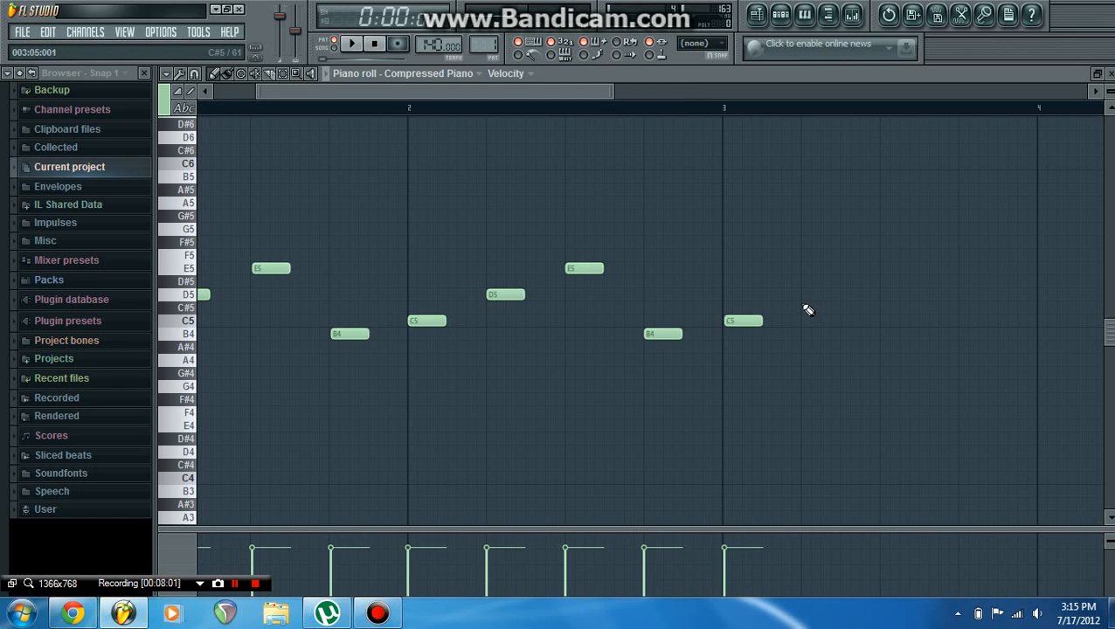
pyautogui.click(820, 294)
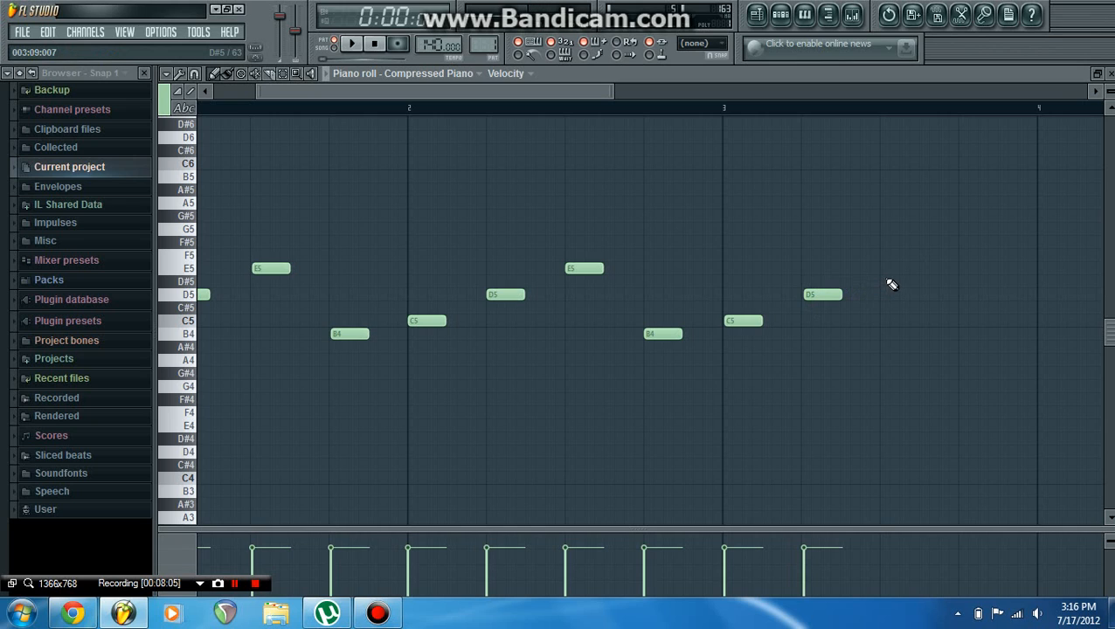
pyautogui.click(899, 268)
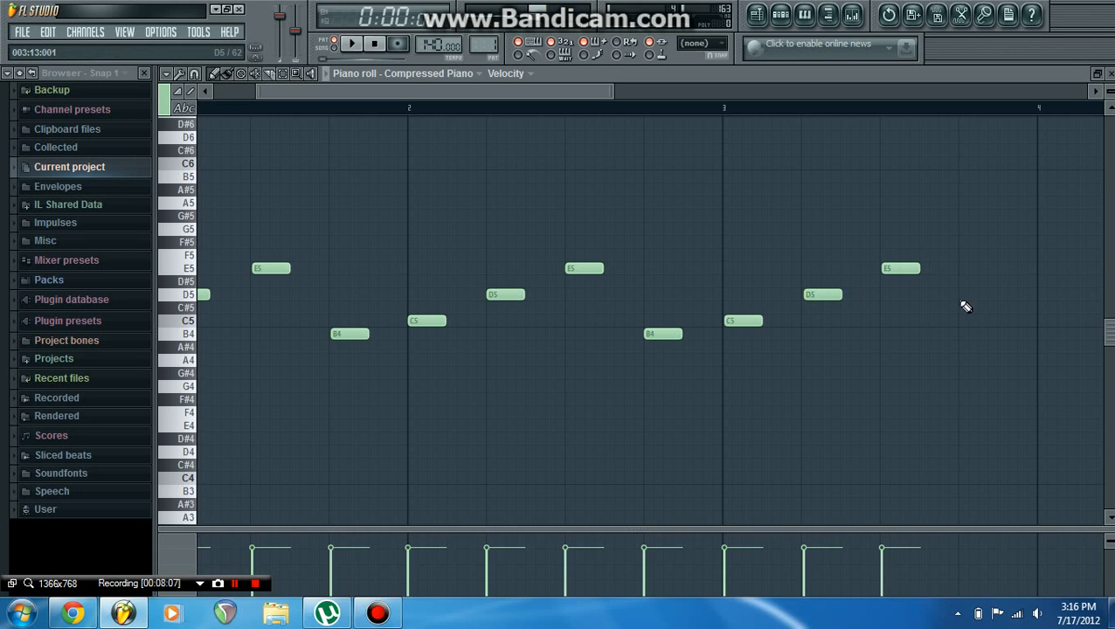
pyautogui.click(979, 333)
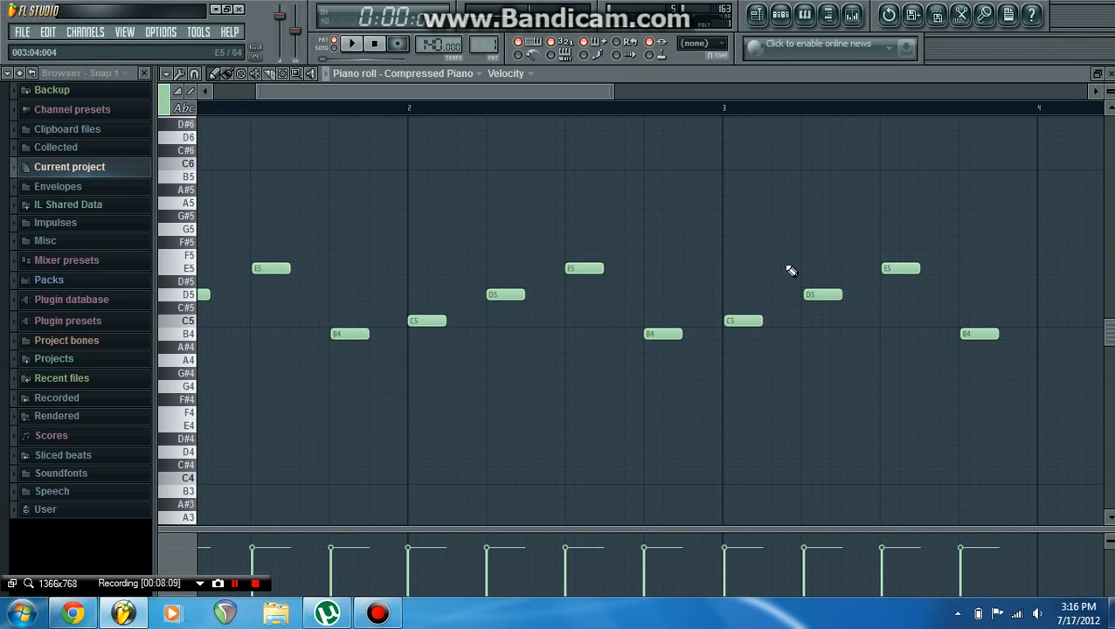
# - Write bar 4 with a lengthened C5 and a long note moved to E5
pyautogui.hscroll(3)
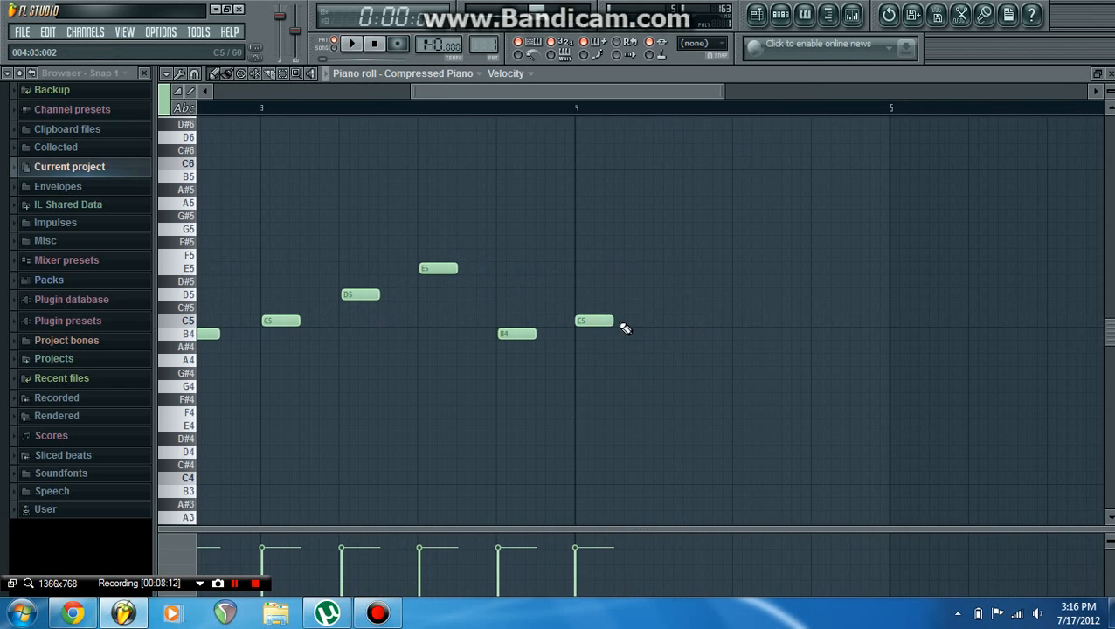
pyautogui.moveTo(608, 321); pyautogui.dragTo(651, 321)
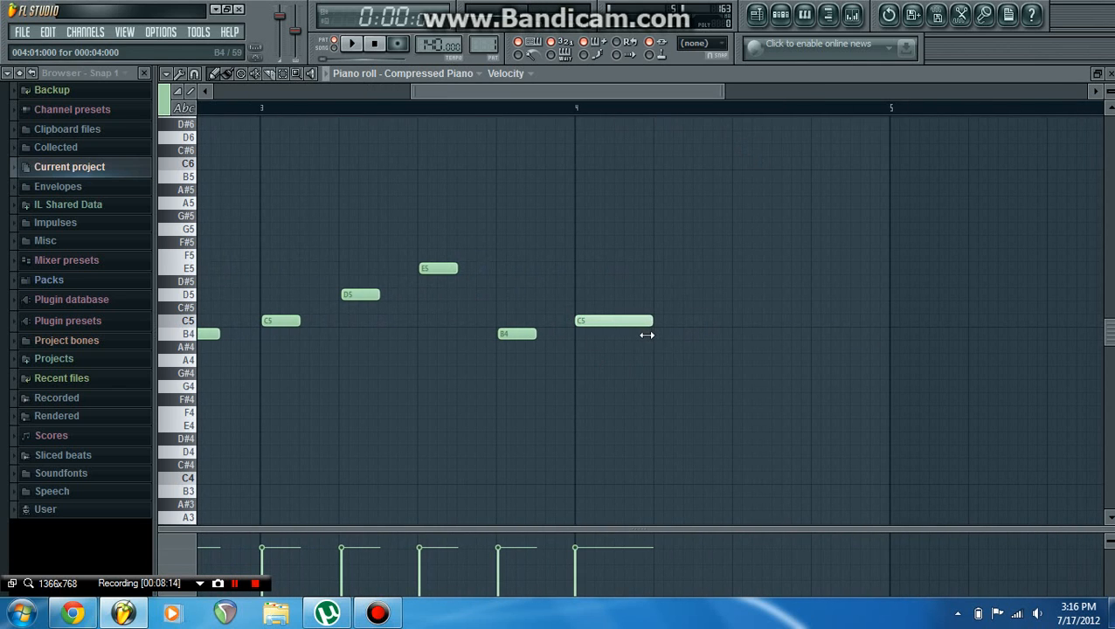
pyautogui.click(655, 295)
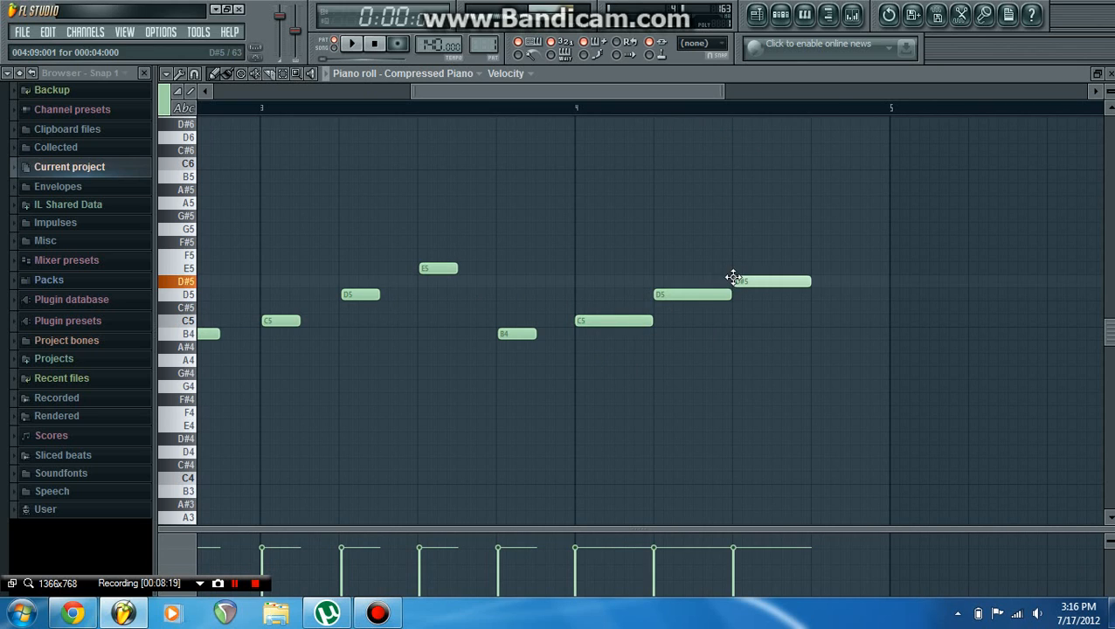
pyautogui.moveTo(734, 281); pyautogui.dragTo(808, 334)
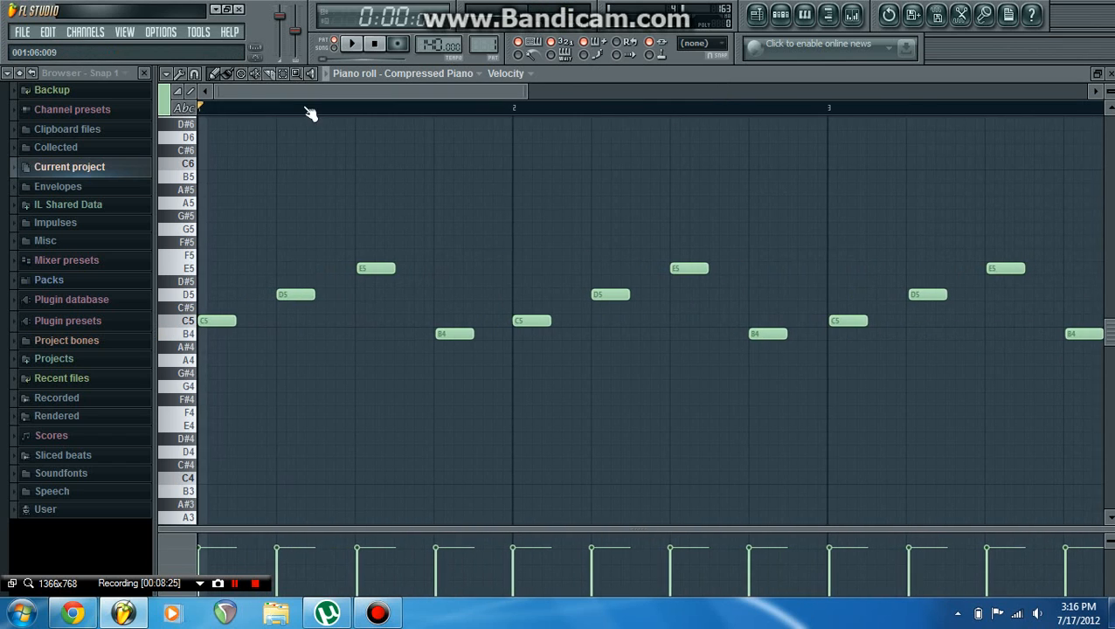
# - Zoom out to show all four bars, enable recording, and undo the previous take
pyautogui.click(374, 44)
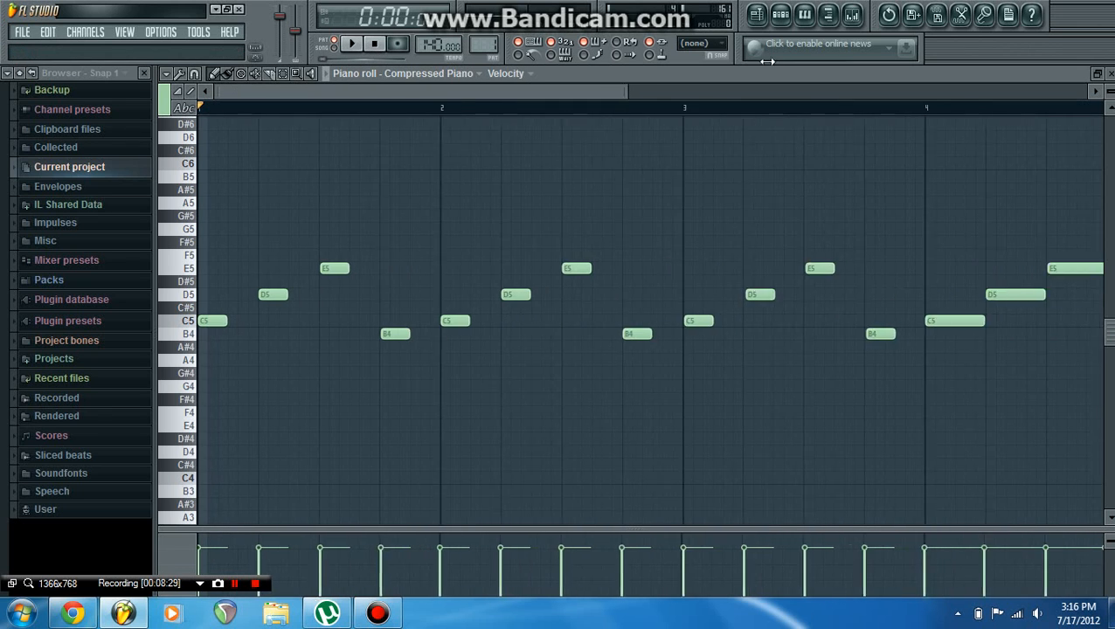
pyautogui.click(351, 44)
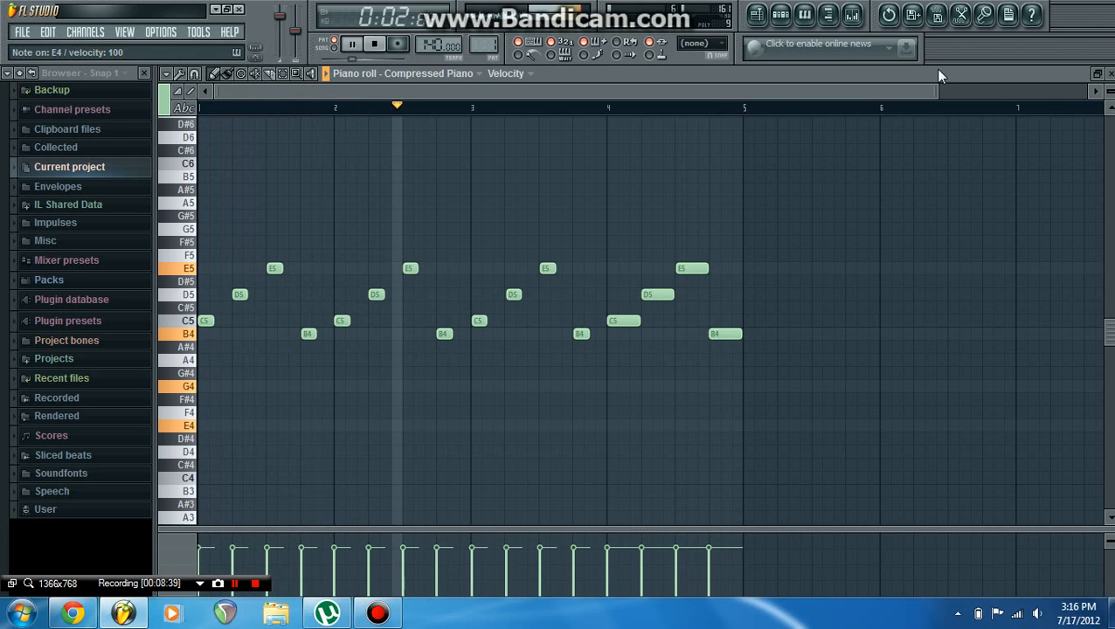
pyautogui.click(374, 44)
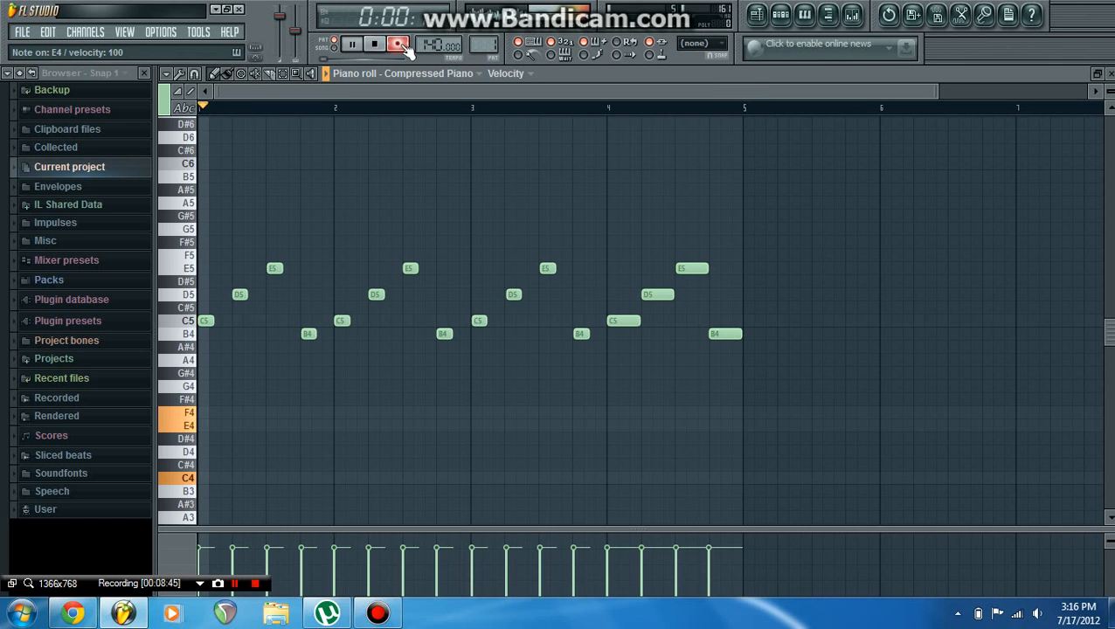
pyautogui.press('ctrl+z')
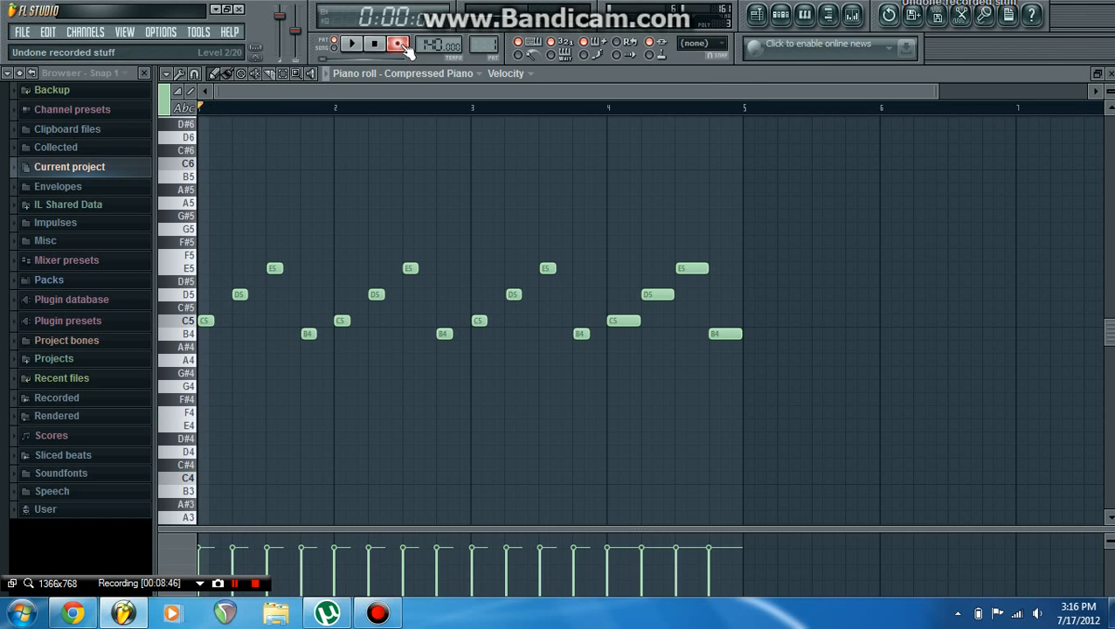
# - Record the C4-E4-G4 and D4-F4-A4 chords, retrying after a failed first attempt
pyautogui.click(351, 43)
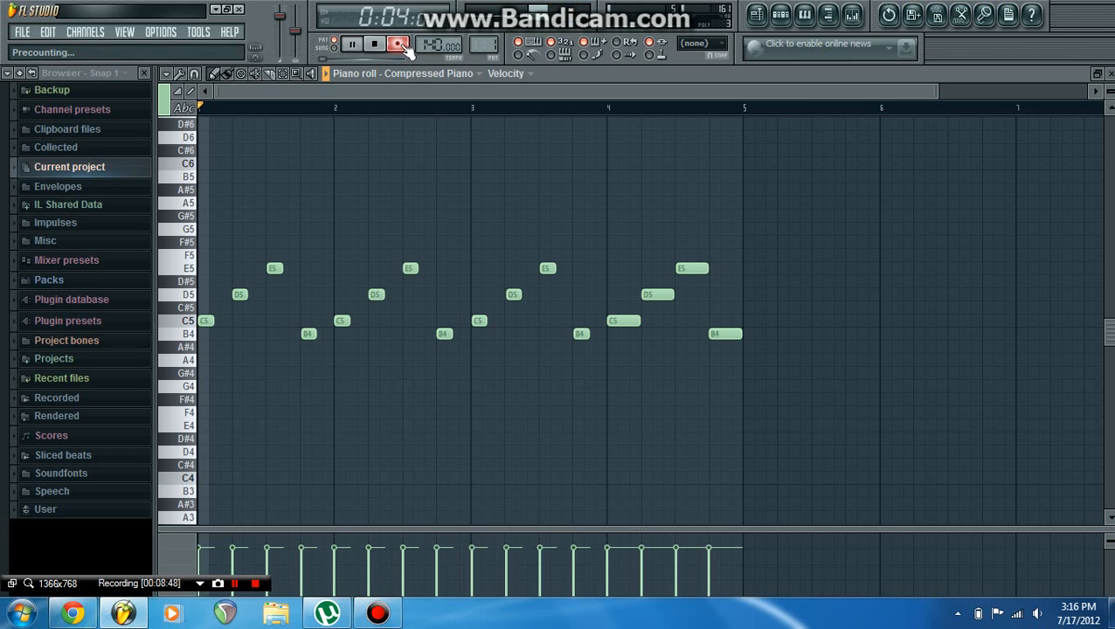
pyautogui.click(396, 44)
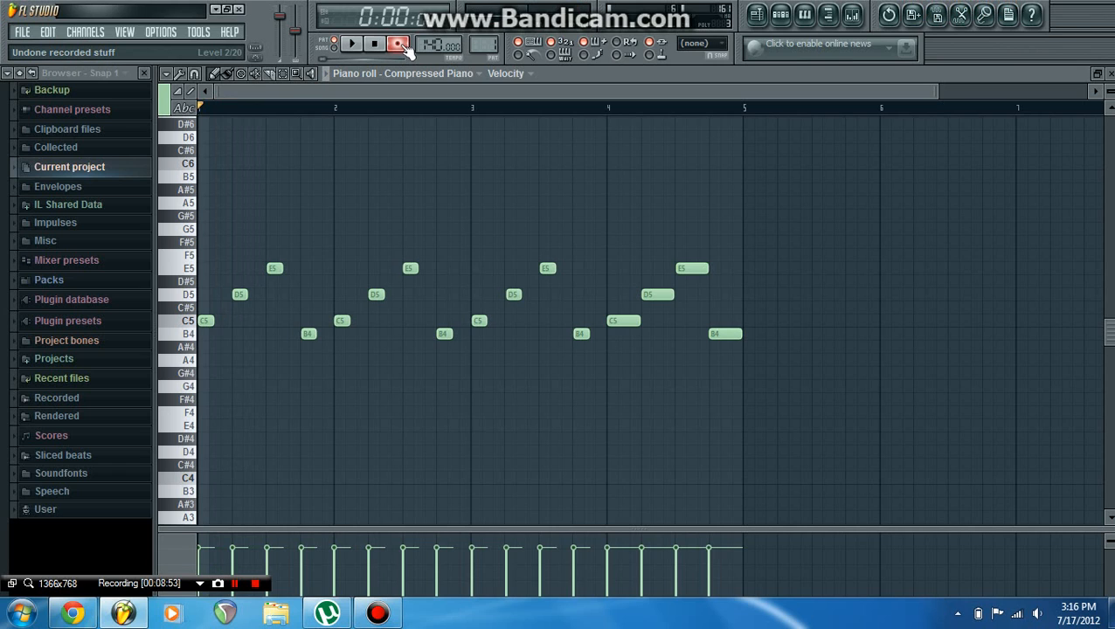
pyautogui.click(352, 43)
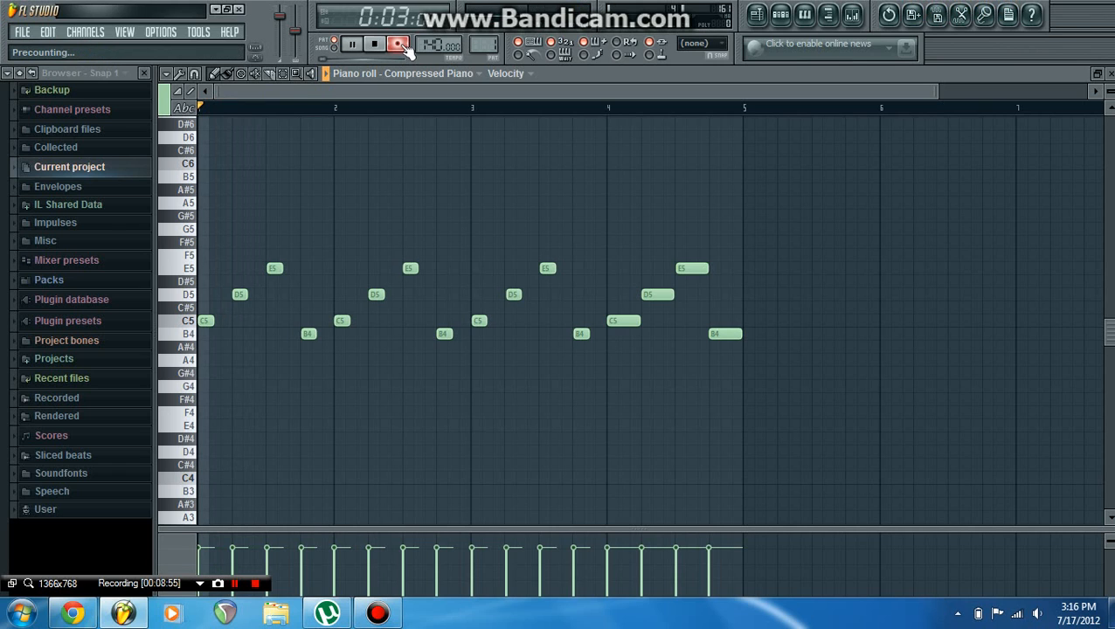
pyautogui.click(397, 44)
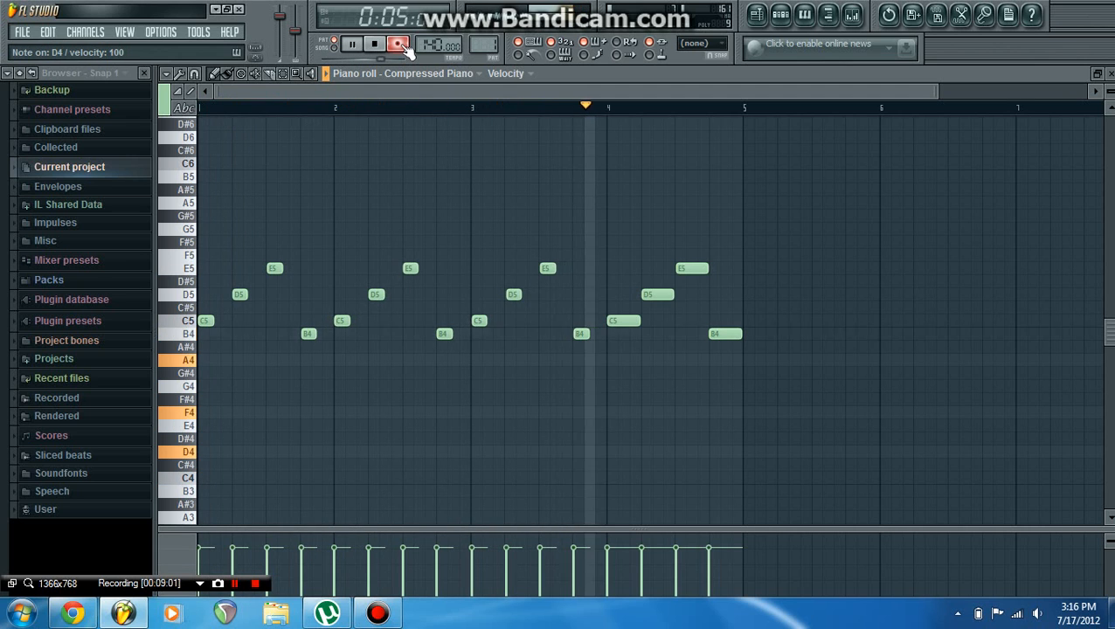
pyautogui.click(374, 44)
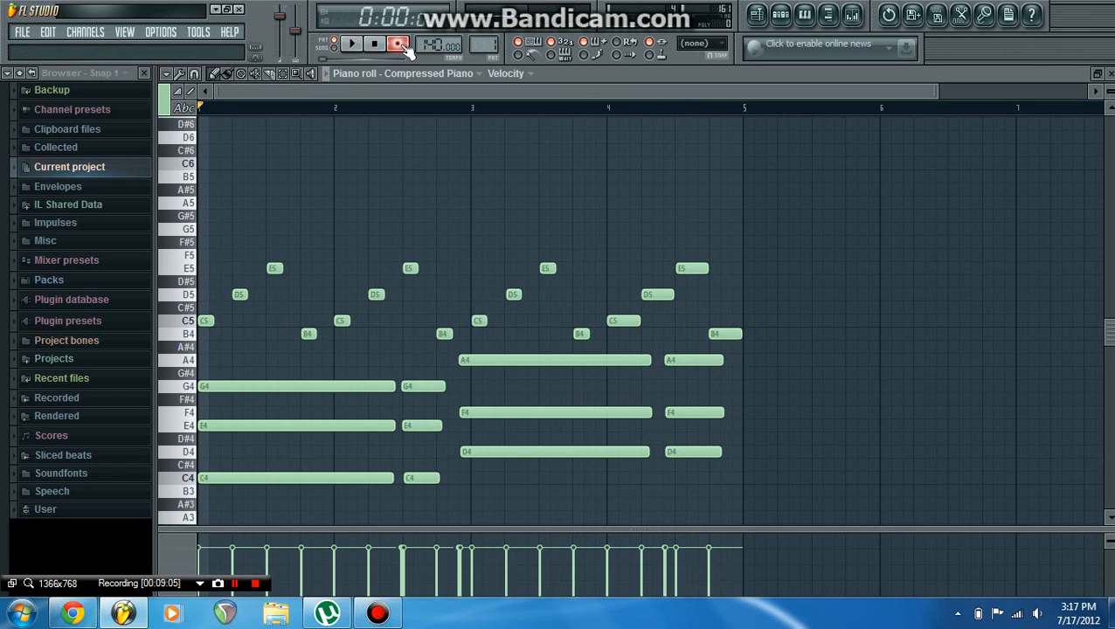
pyautogui.click(351, 43)
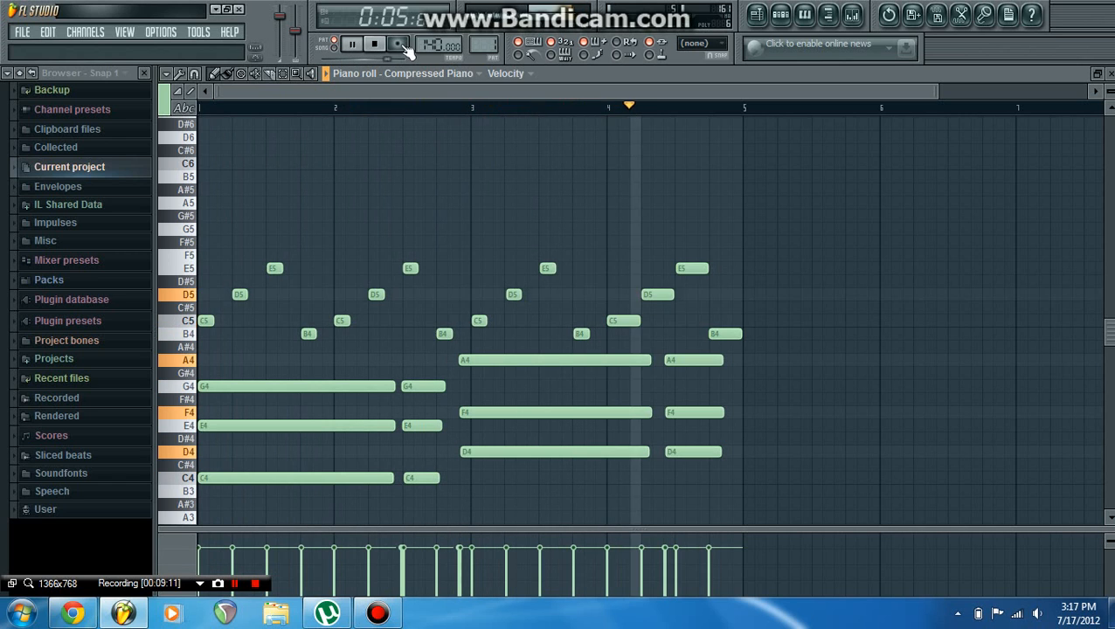
pyautogui.click(373, 43)
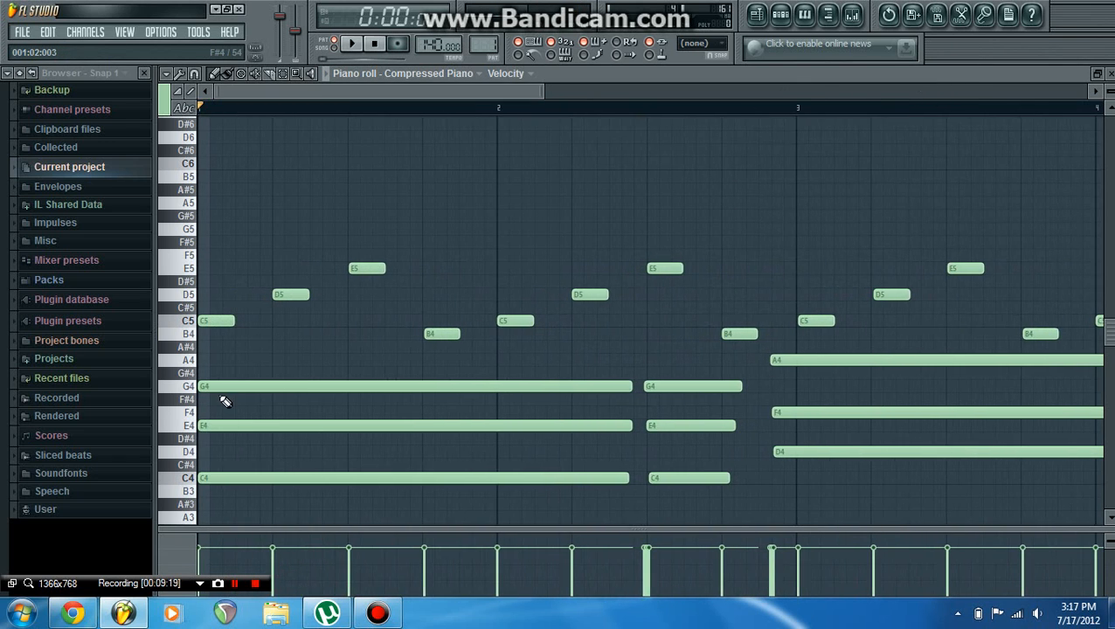
pyautogui.click(255, 583)
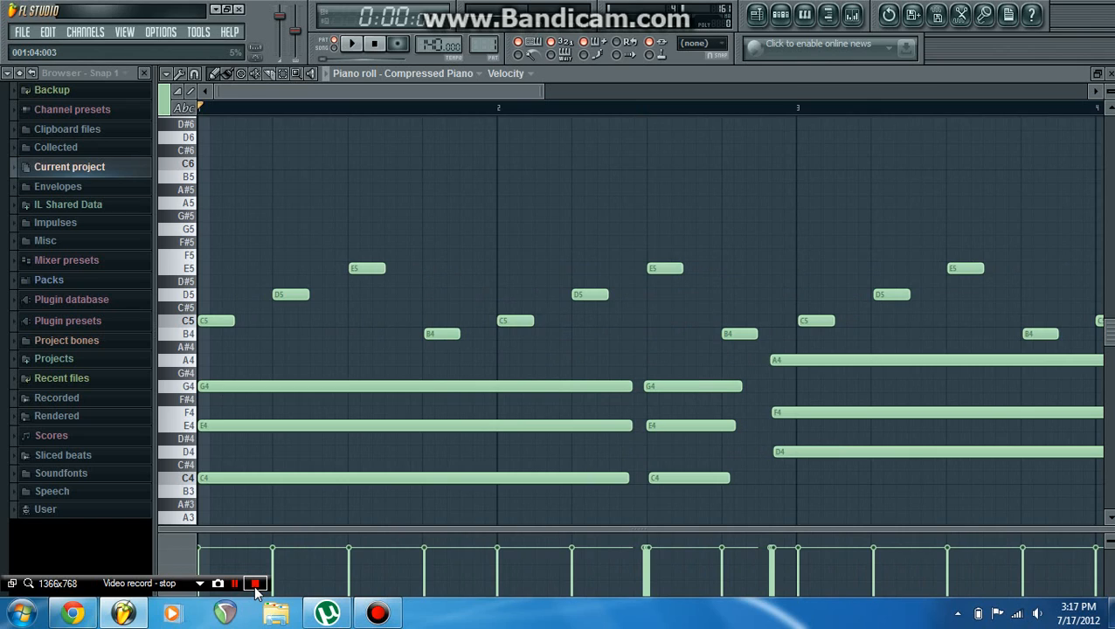